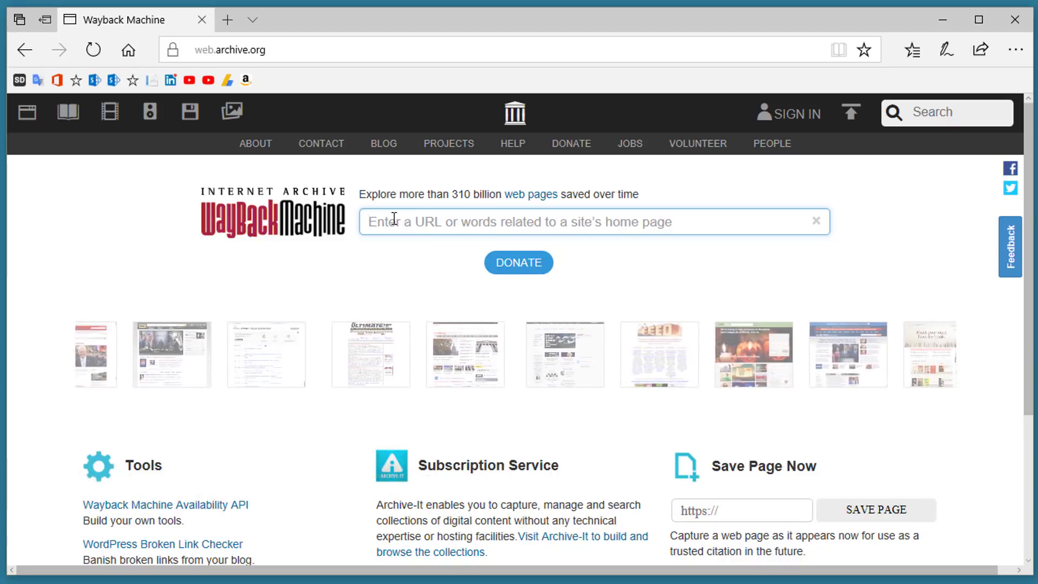
Step: Search Wayback Machine for youtube.com and open its June 15, 2006 snapshot
{"action": "type", "text": "youtube"}
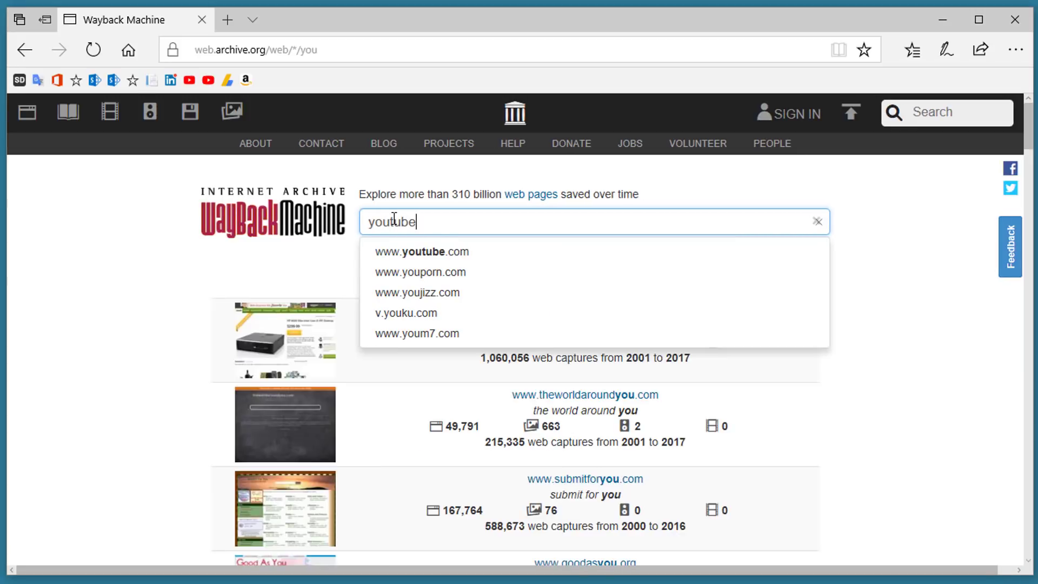
{"action": "left_click", "coordinate": [419, 252]}
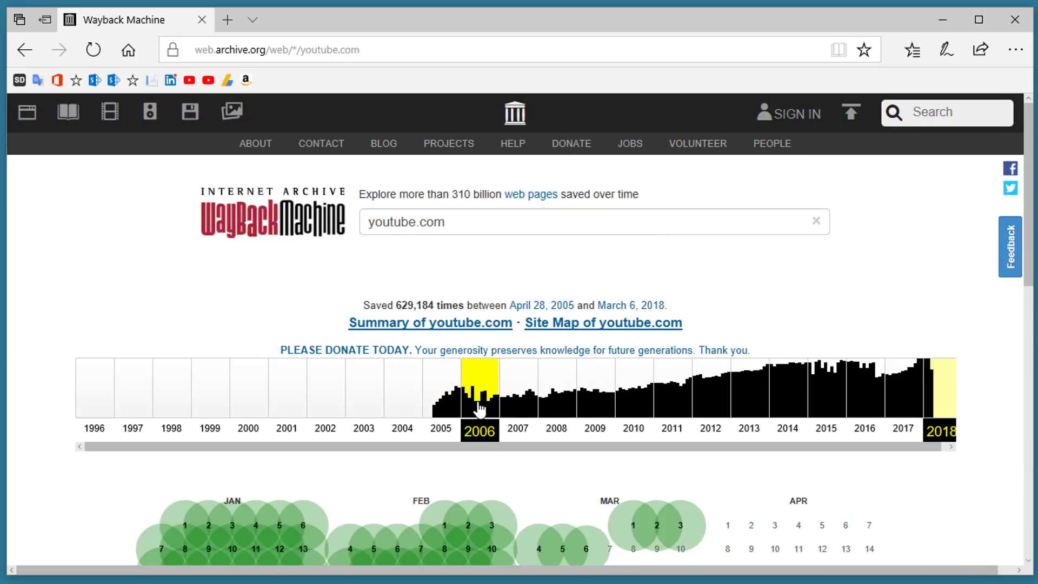
{"action": "left_click", "coordinate": [479, 378]}
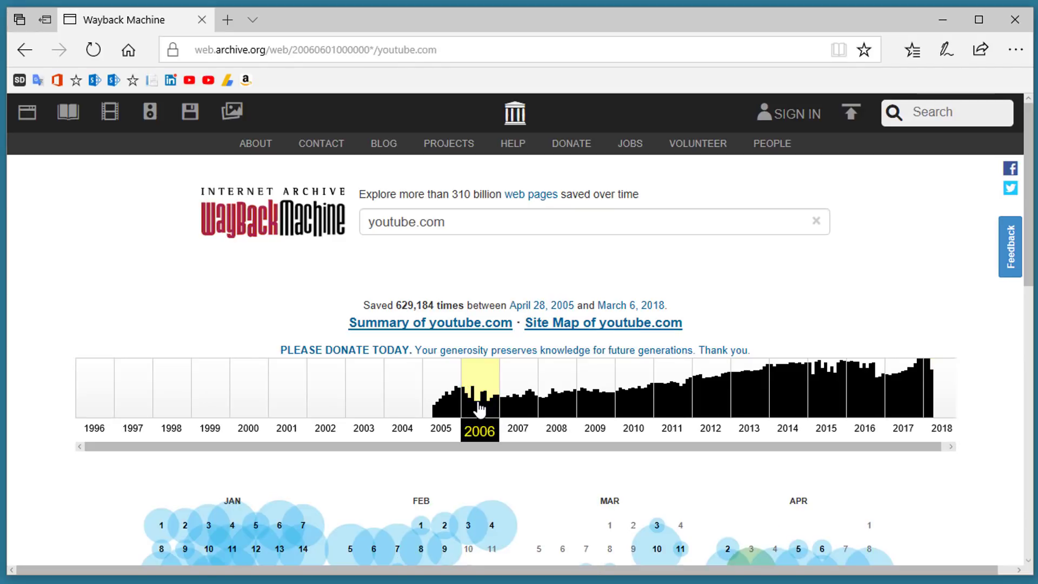
{"action": "scroll", "scroll_direction": "down", "scroll_amount": 3}
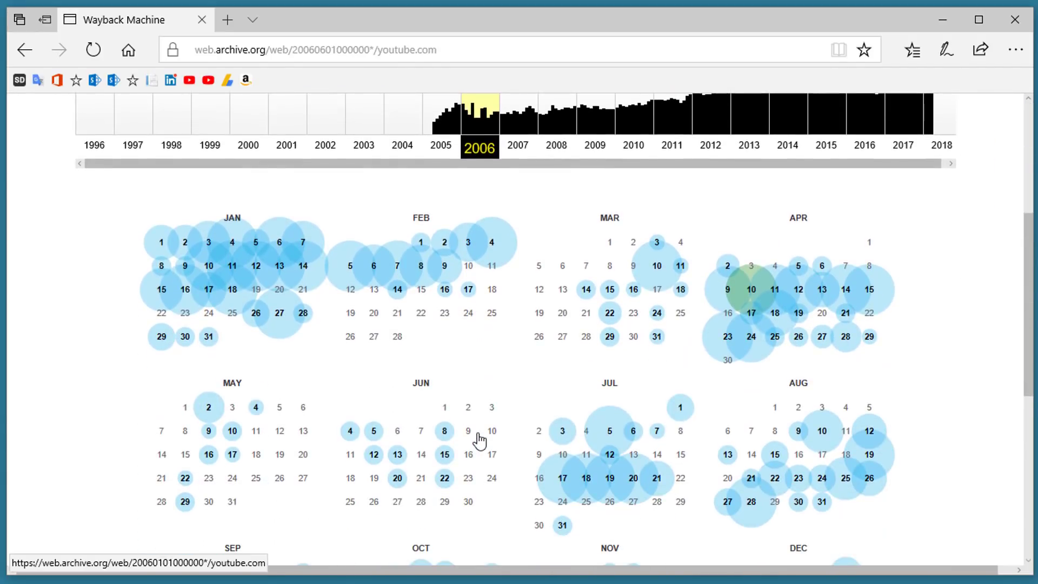
{"action": "left_click", "coordinate": [444, 454]}
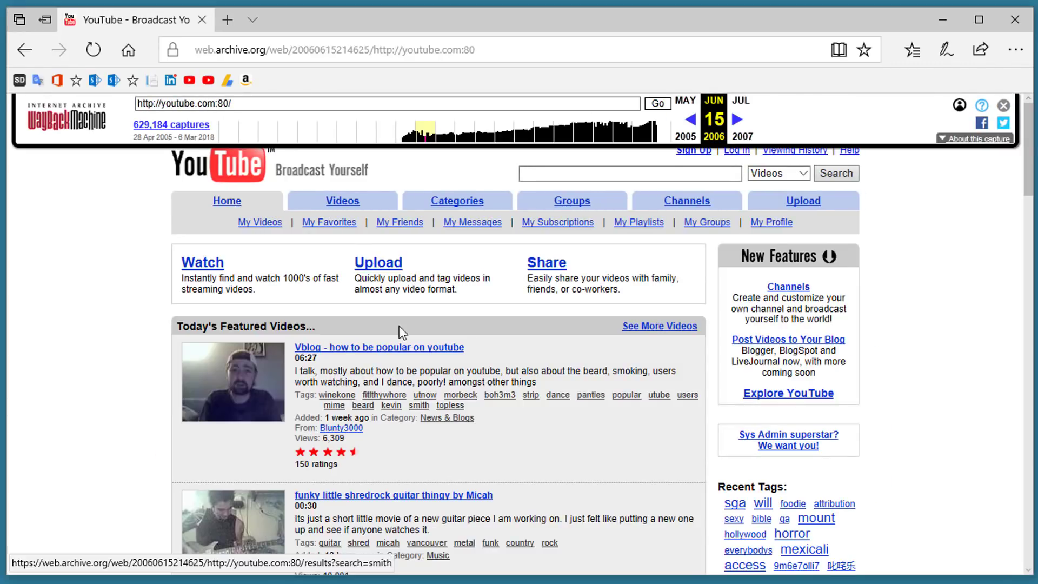
{"action": "left_click", "coordinate": [378, 262]}
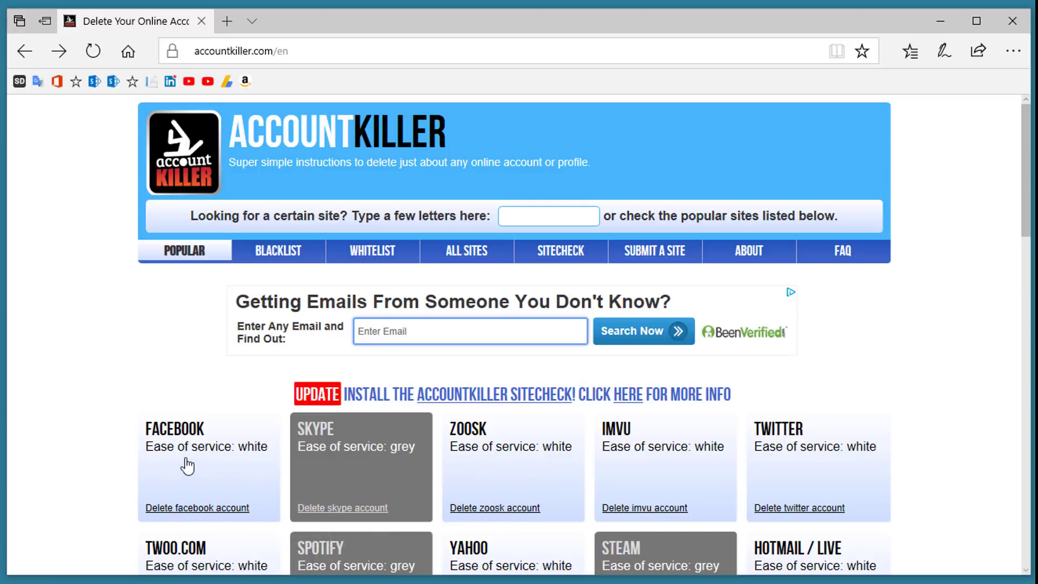
{"action": "mouse_move", "coordinate": [213, 465]}
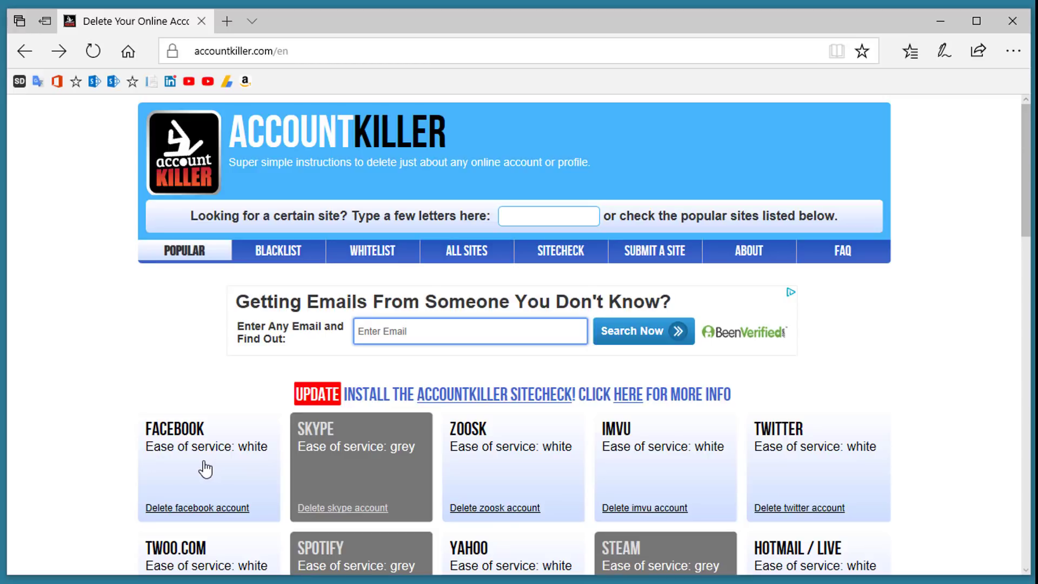
{"action": "mouse_move", "coordinate": [353, 472]}
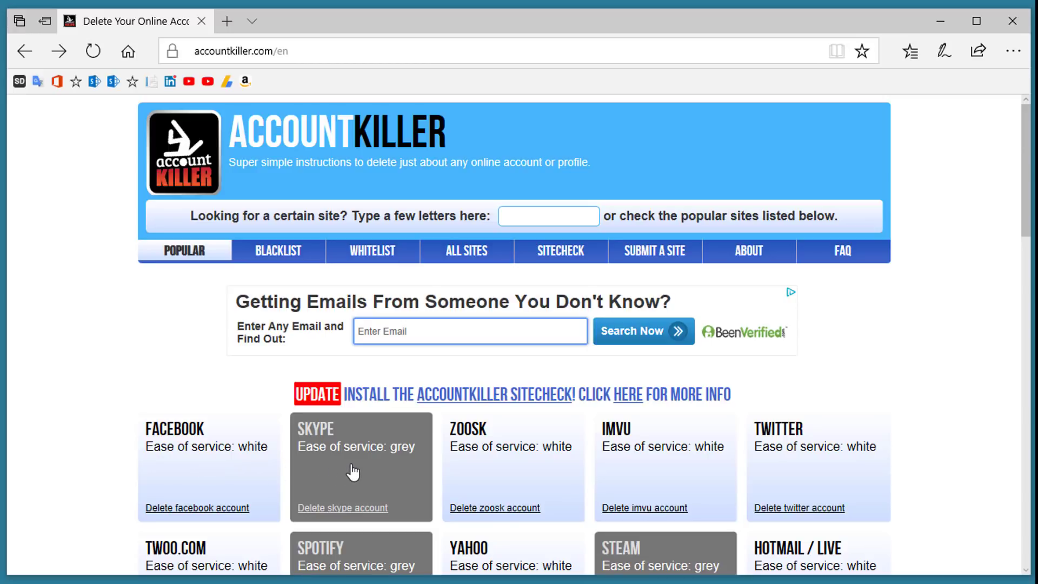
Step: Scroll AccountKiller's popular sites list down to 'Delete facebook account'
{"action": "scroll", "scroll_direction": "down", "scroll_amount": 3}
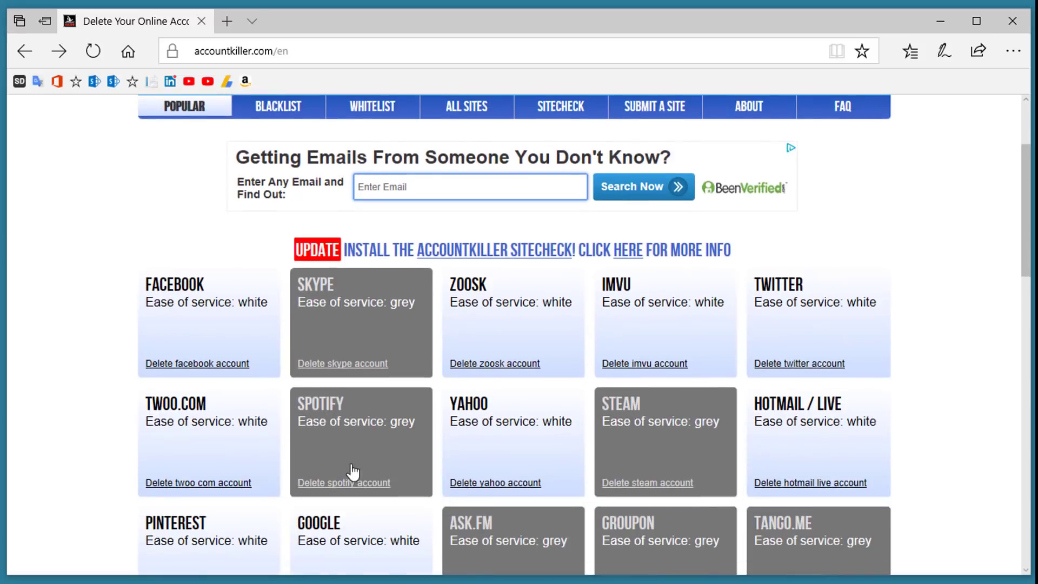
{"action": "scroll", "scroll_direction": "down", "scroll_amount": 3}
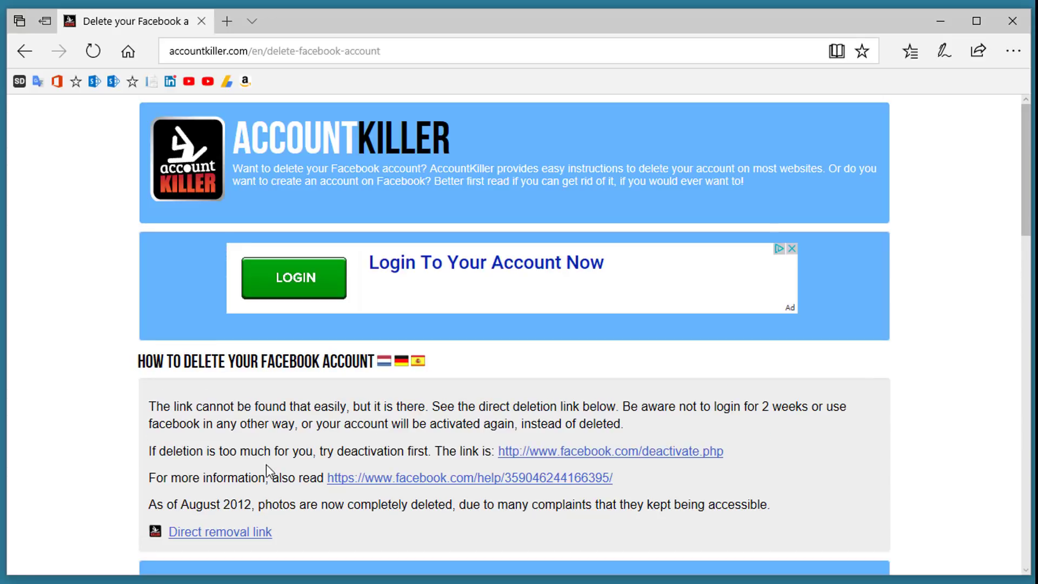
{"action": "mouse_move", "coordinate": [264, 519]}
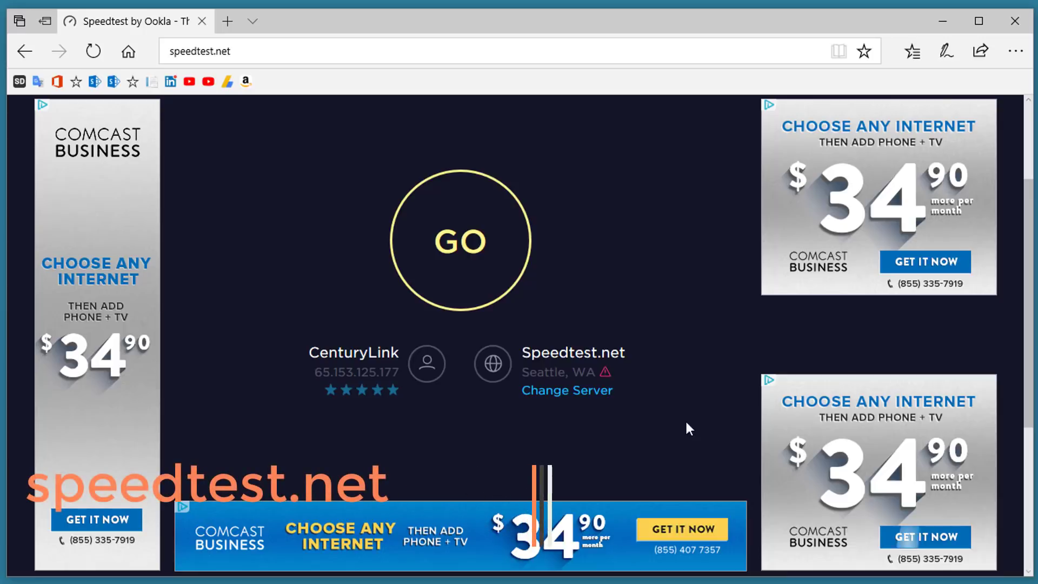
Step: Run the Ookla connection speed test with the GO button
{"action": "left_click", "coordinate": [461, 242]}
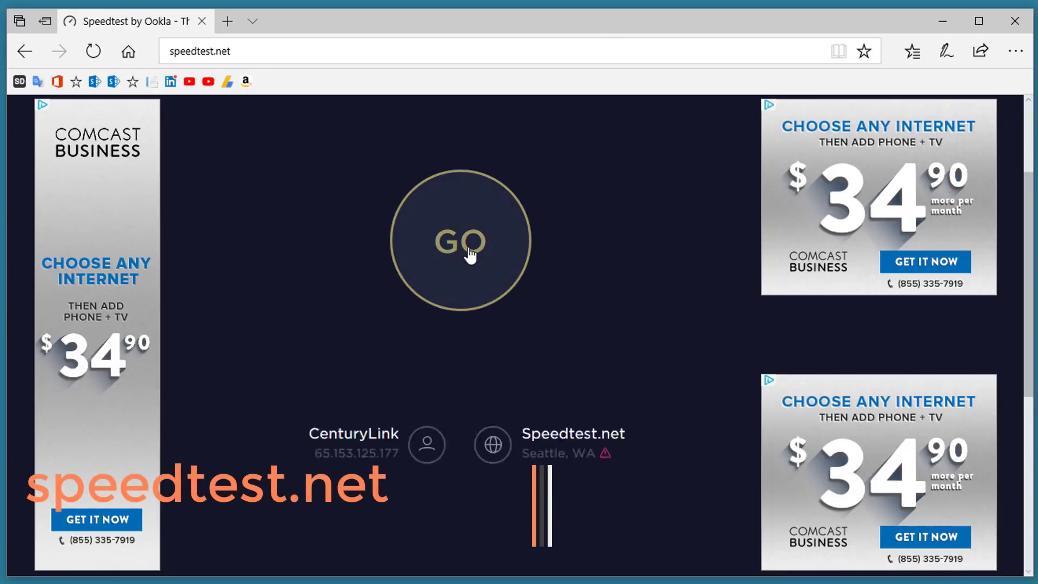
{"action": "left_click", "coordinate": [460, 240]}
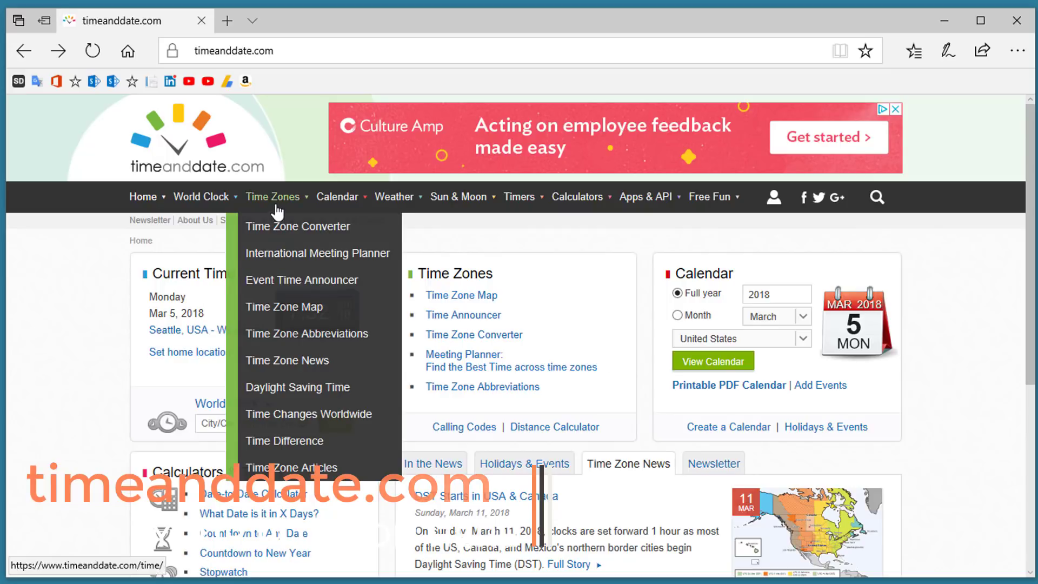
{"action": "mouse_move", "coordinate": [297, 227]}
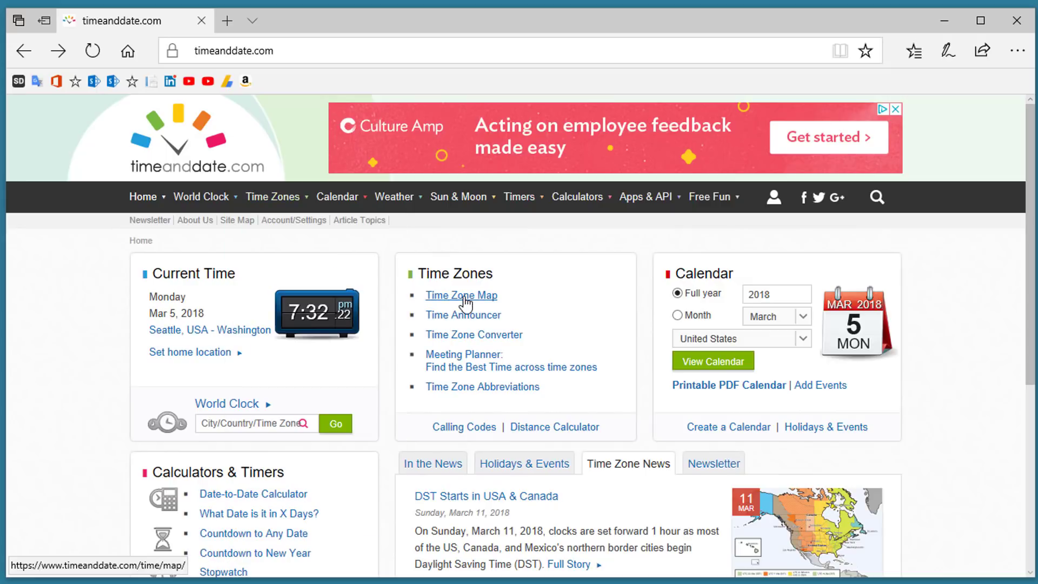
Step: Go to timeanddate.com's world Time Zone Map and scroll down the page
{"action": "left_click", "coordinate": [461, 296]}
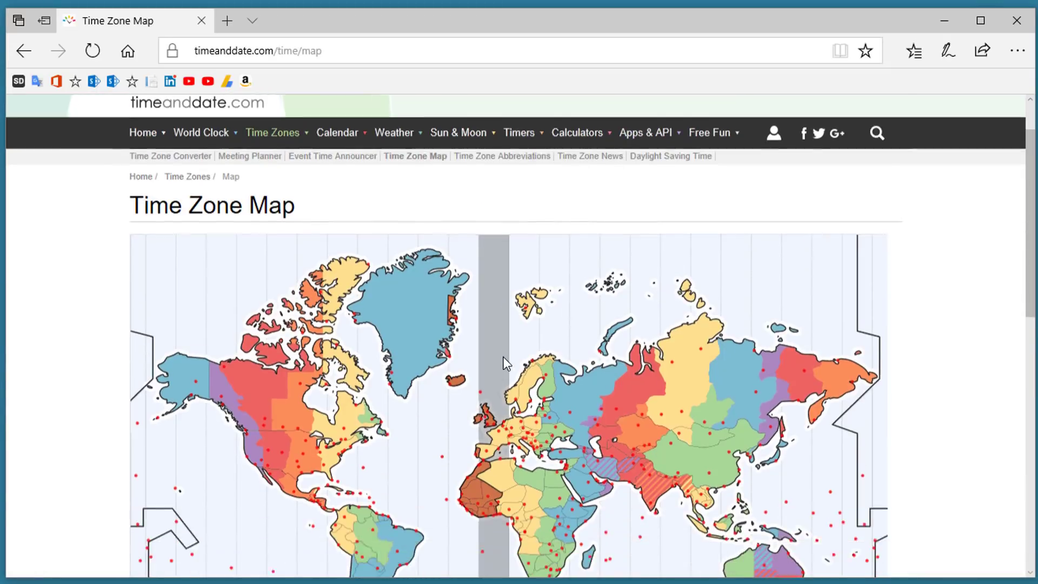
{"action": "scroll", "scroll_direction": "down", "scroll_amount": 3}
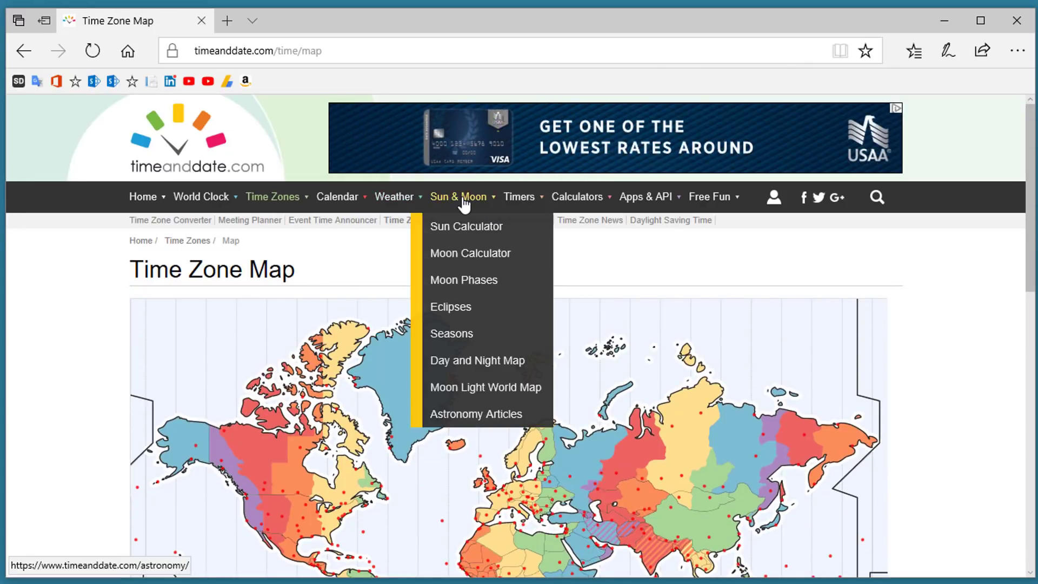
{"action": "mouse_move", "coordinate": [464, 279]}
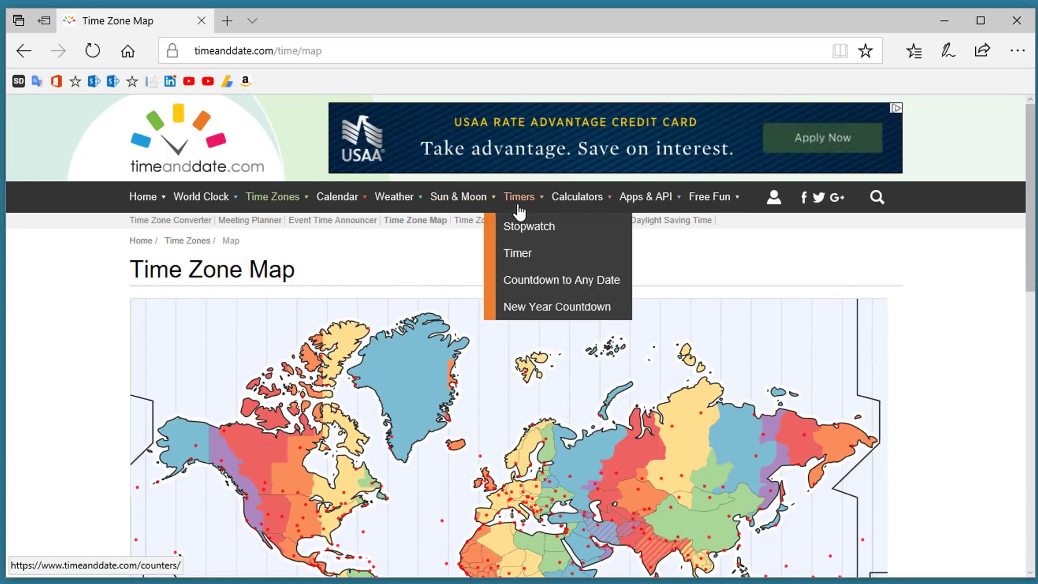
{"action": "mouse_move", "coordinate": [518, 253]}
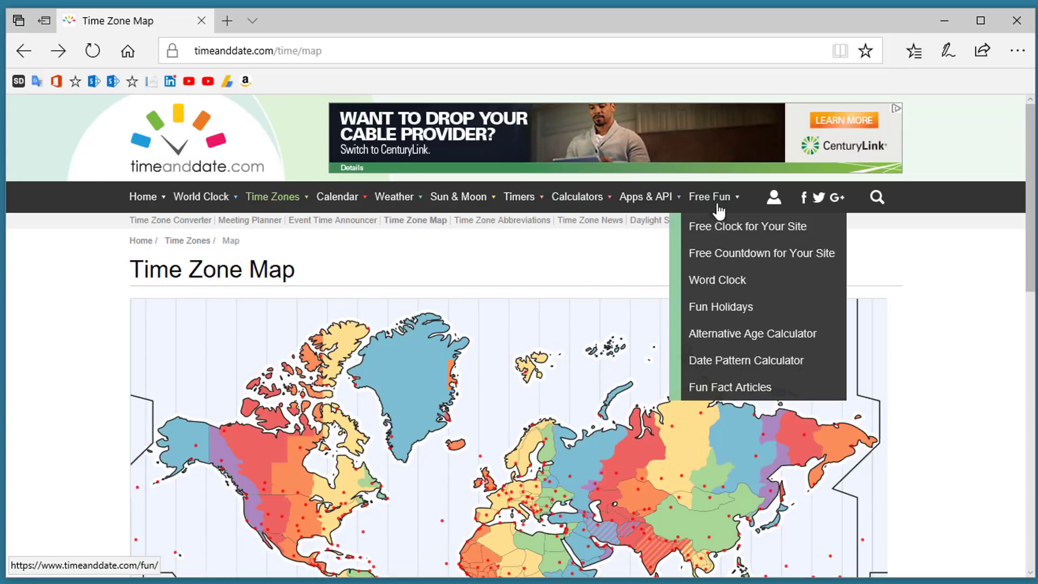
{"action": "mouse_move", "coordinate": [725, 236]}
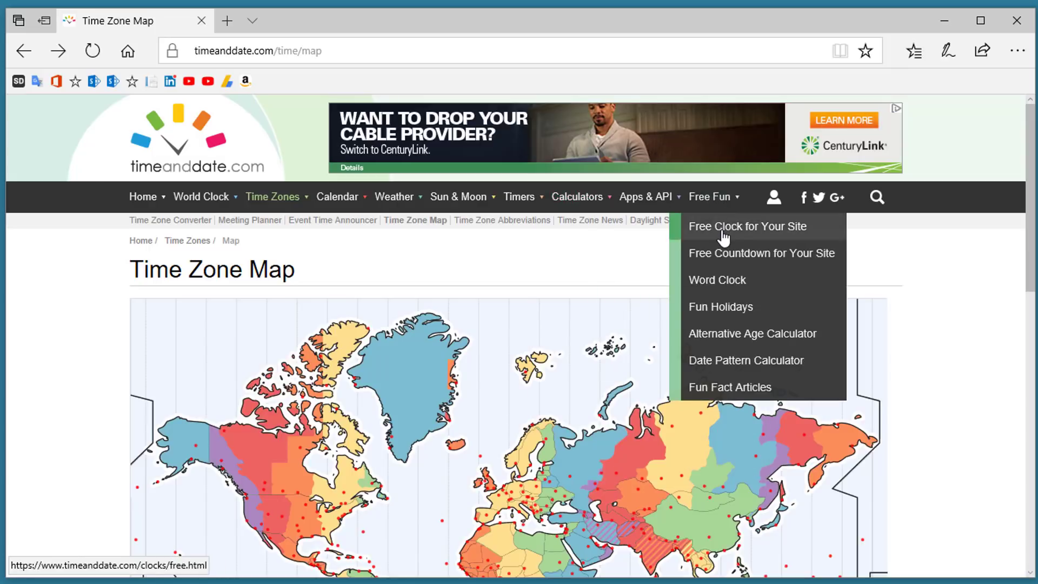
{"action": "mouse_move", "coordinate": [950, 304]}
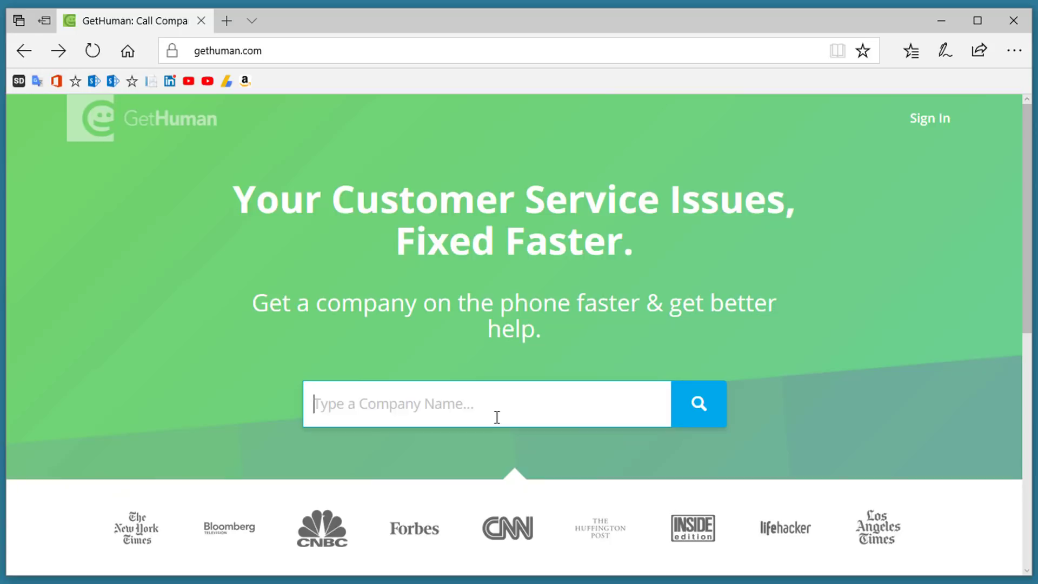
Step: Search GetHuman for Comcast and open its customer service phone numbers page
{"action": "type", "text": "comcast"}
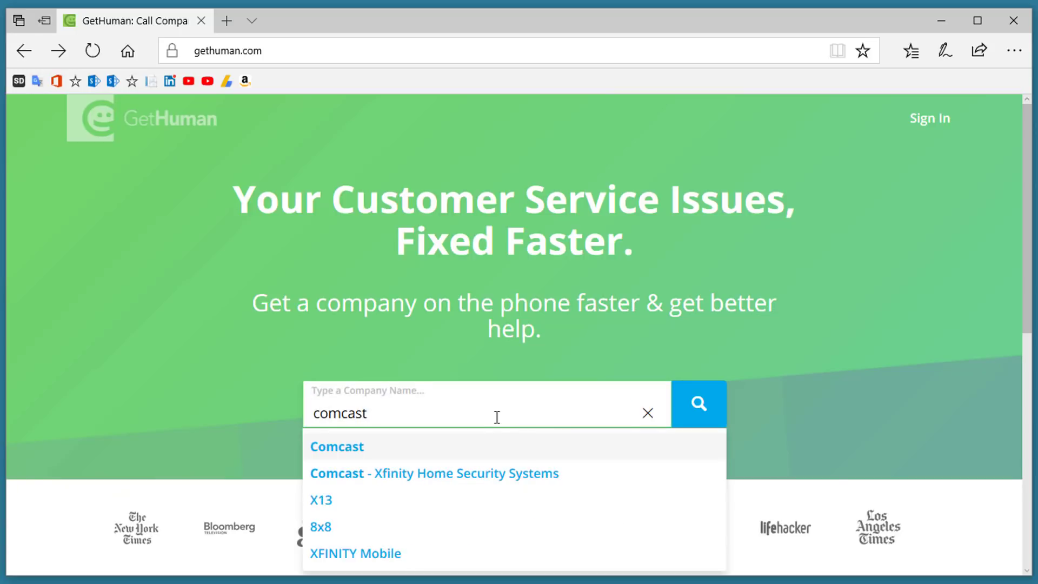
{"action": "left_click", "coordinate": [336, 446]}
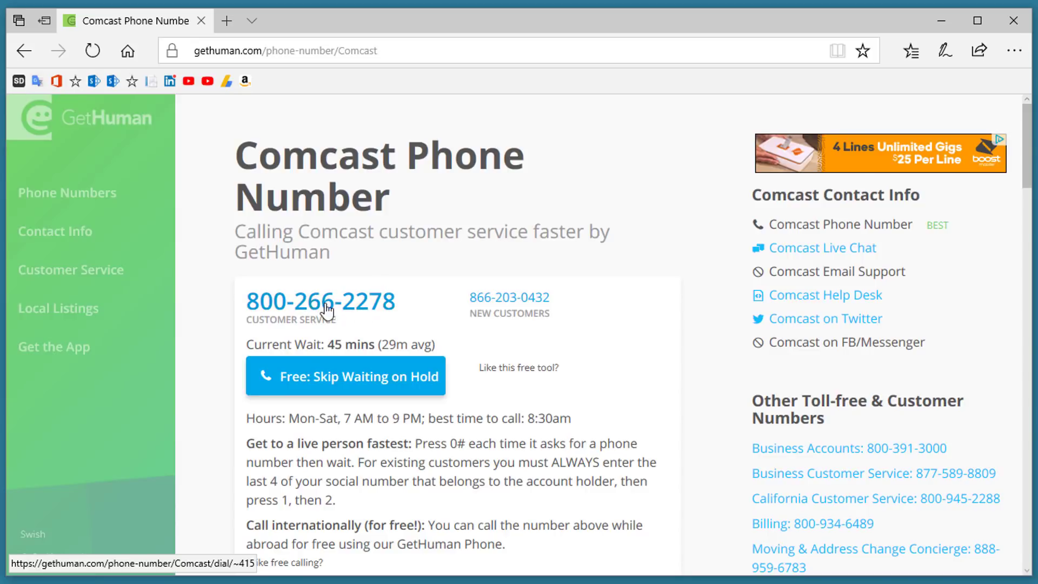
{"action": "scroll", "scroll_direction": "down", "scroll_amount": 3}
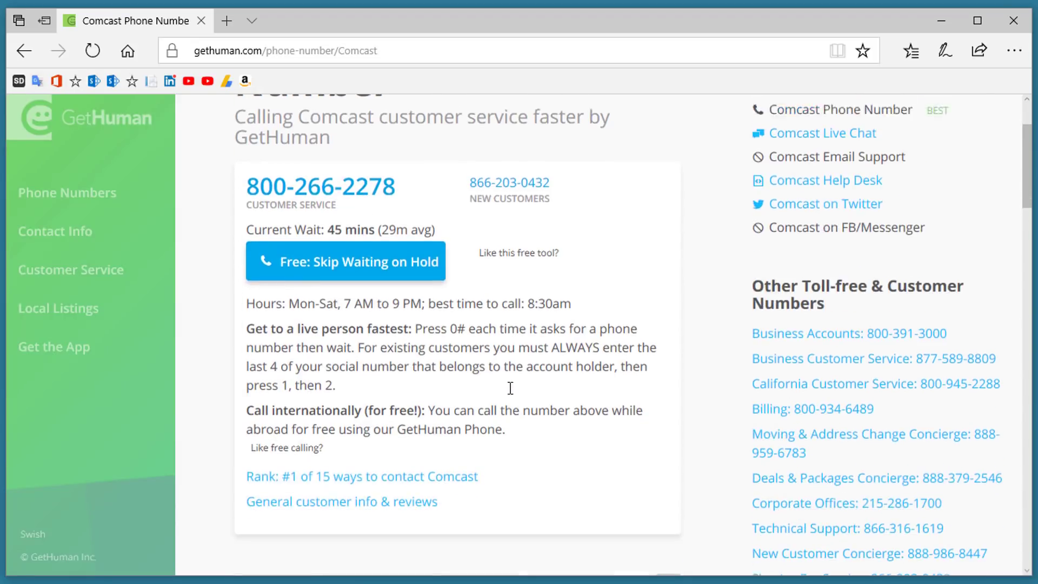
{"action": "scroll", "scroll_direction": "down", "scroll_amount": 3}
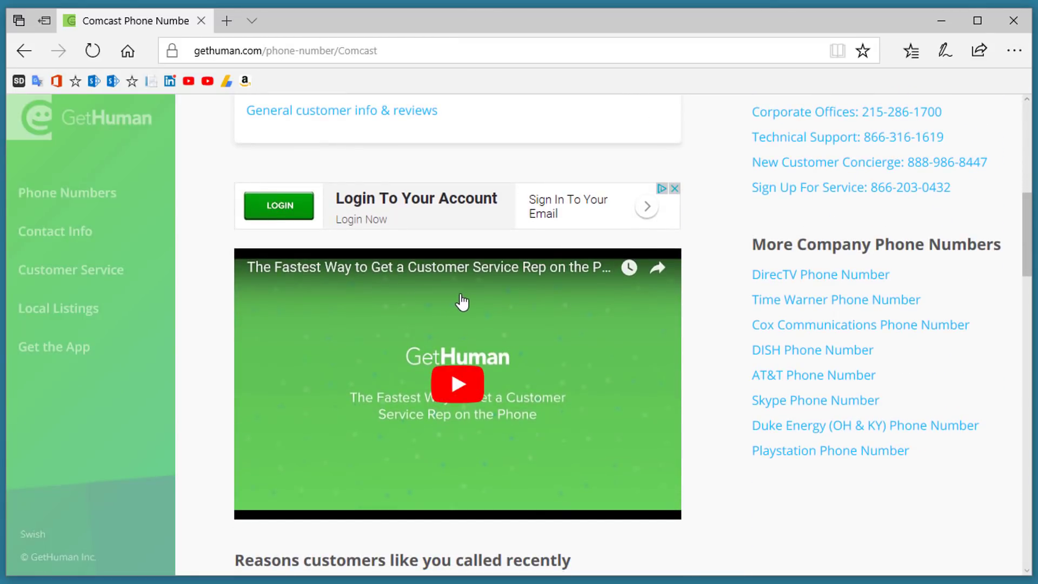
Step: Browse Comcast's service details and open the free 'Skip Waiting on Hold' call-back
{"action": "scroll", "scroll_direction": "down", "scroll_amount": 3}
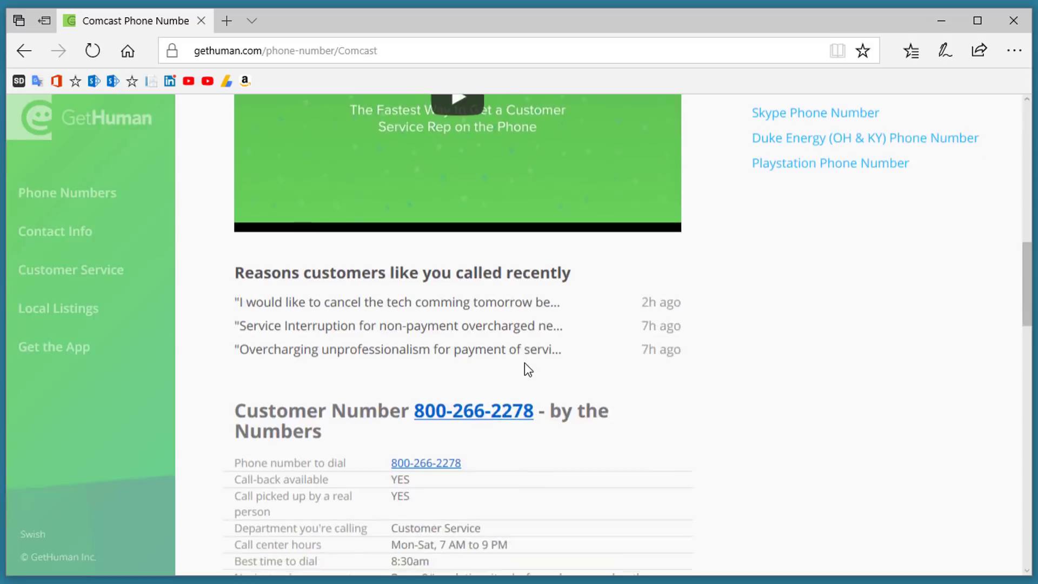
{"action": "scroll", "scroll_direction": "down", "scroll_amount": 3}
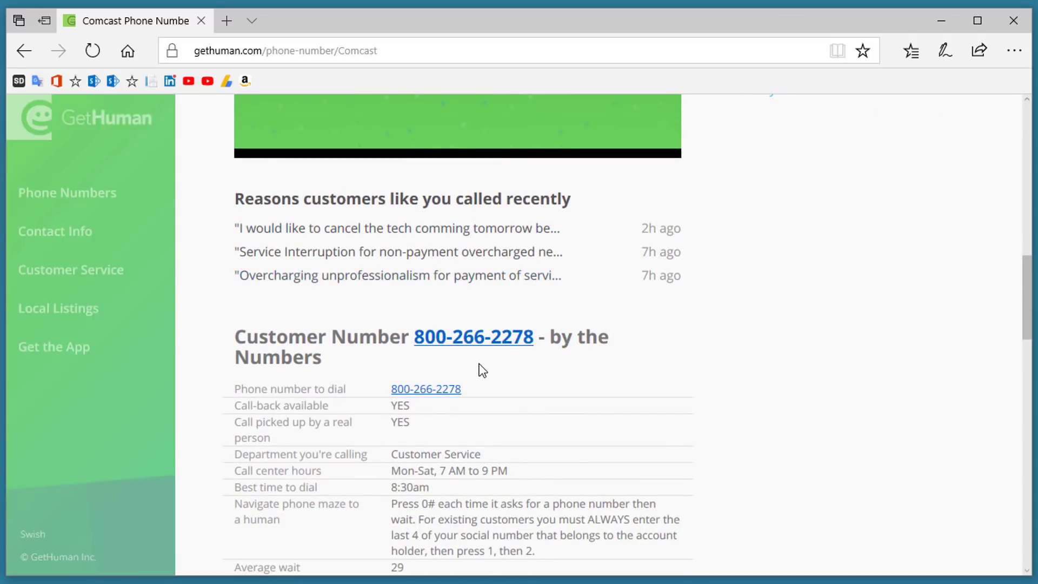
{"action": "scroll", "scroll_direction": "down", "scroll_amount": 3}
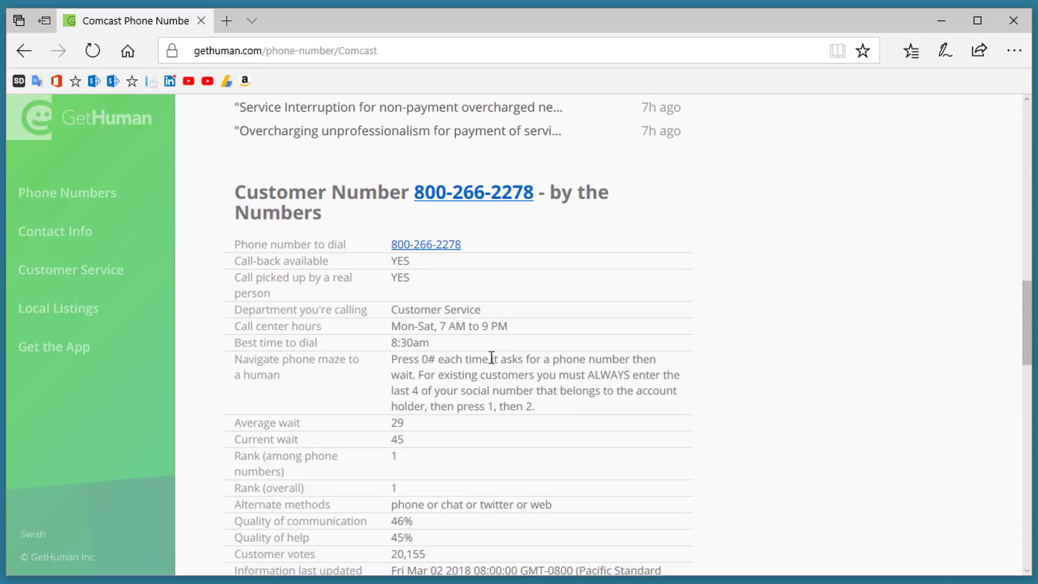
{"action": "scroll", "scroll_direction": "down", "scroll_amount": 3}
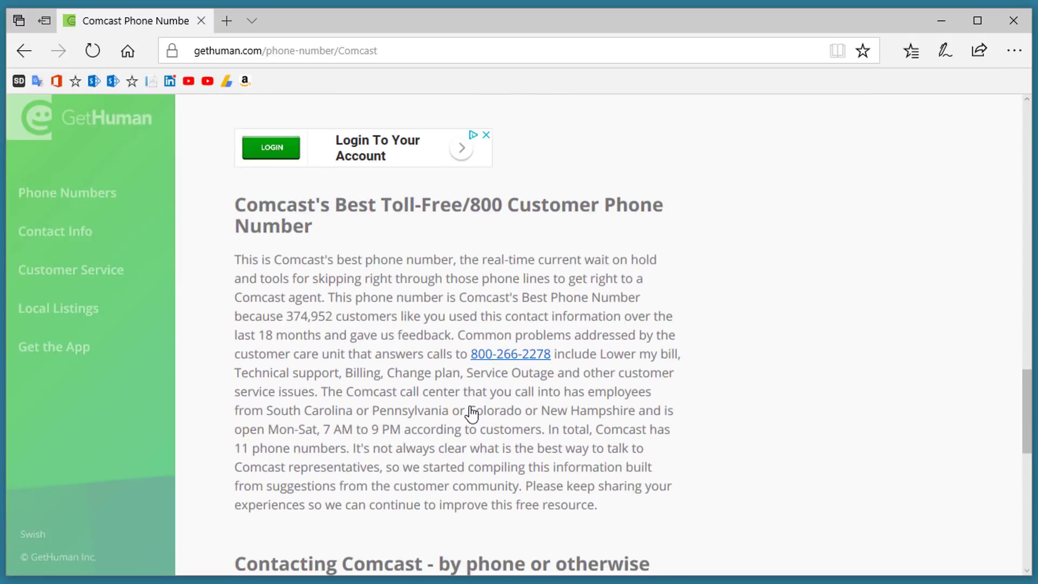
{"action": "scroll", "scroll_direction": "down", "scroll_amount": 3}
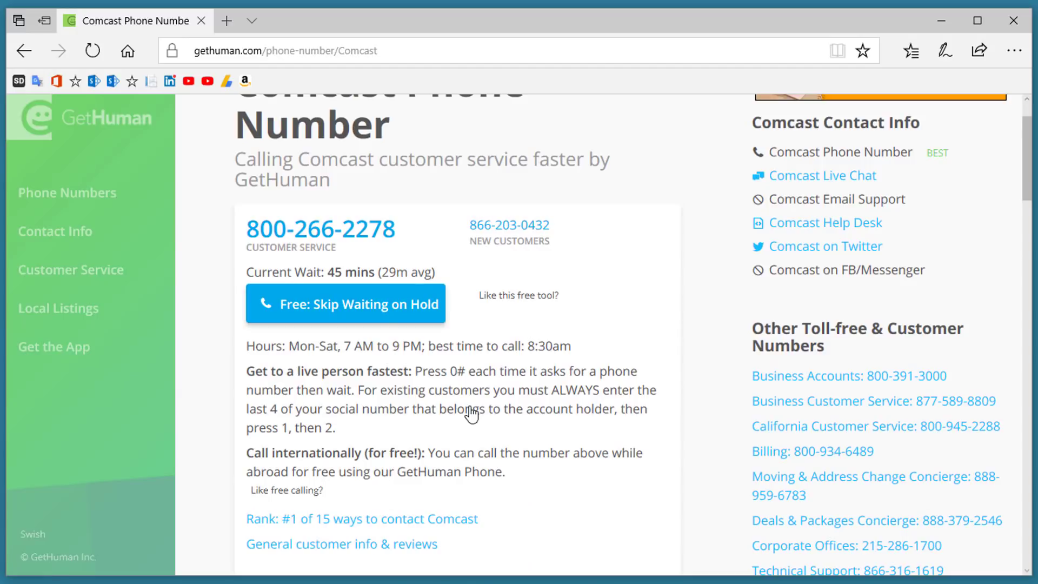
{"action": "left_click", "coordinate": [345, 304]}
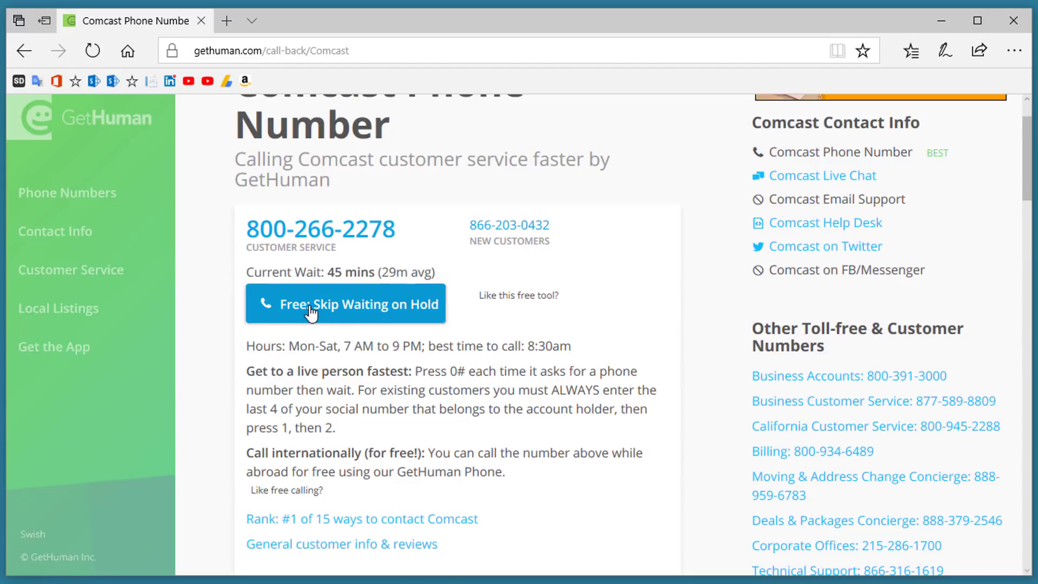
{"action": "left_click", "coordinate": [345, 304]}
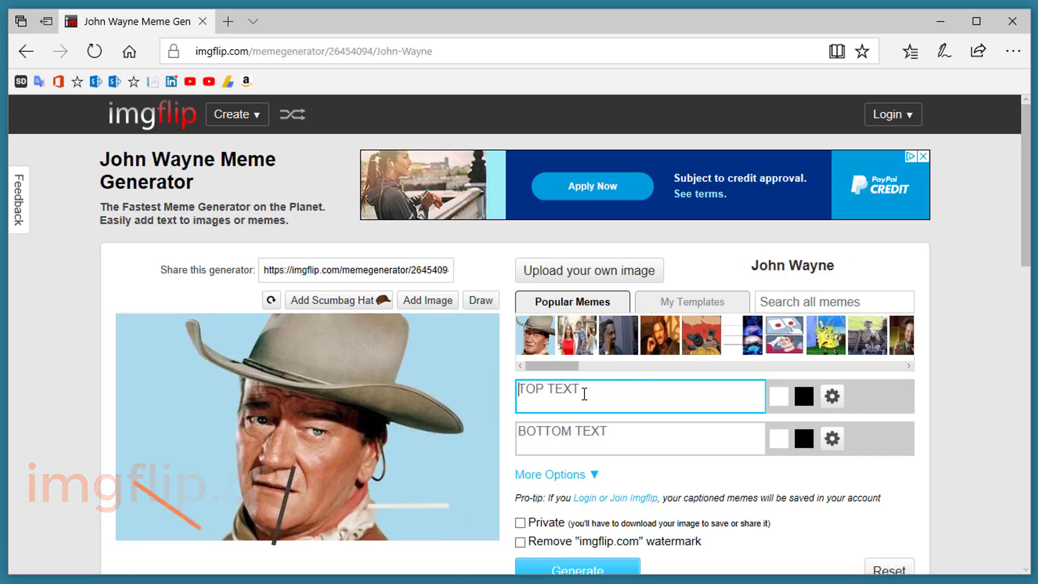
Step: Caption the John Wayne meme 'here is my meme / pilgrim', generate it, then resume editing
{"action": "type", "text": "pilgrim"}
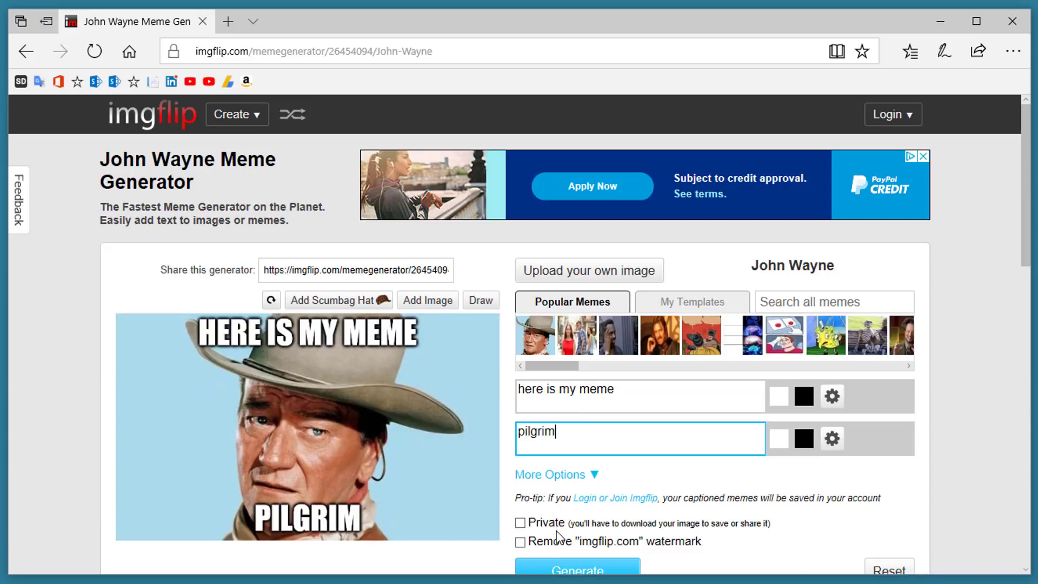
{"action": "left_click", "coordinate": [575, 569]}
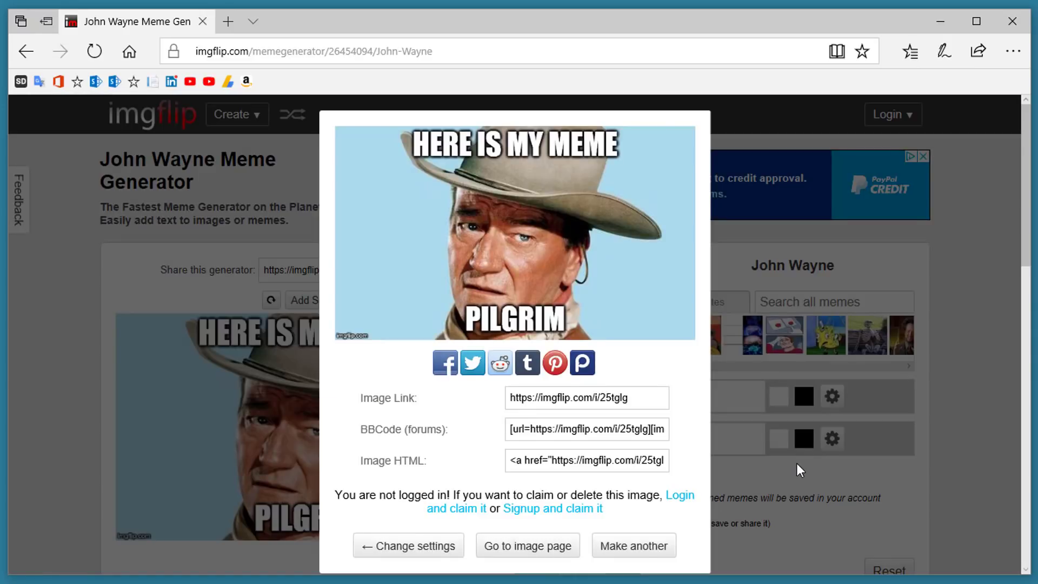
{"action": "mouse_move", "coordinate": [471, 398]}
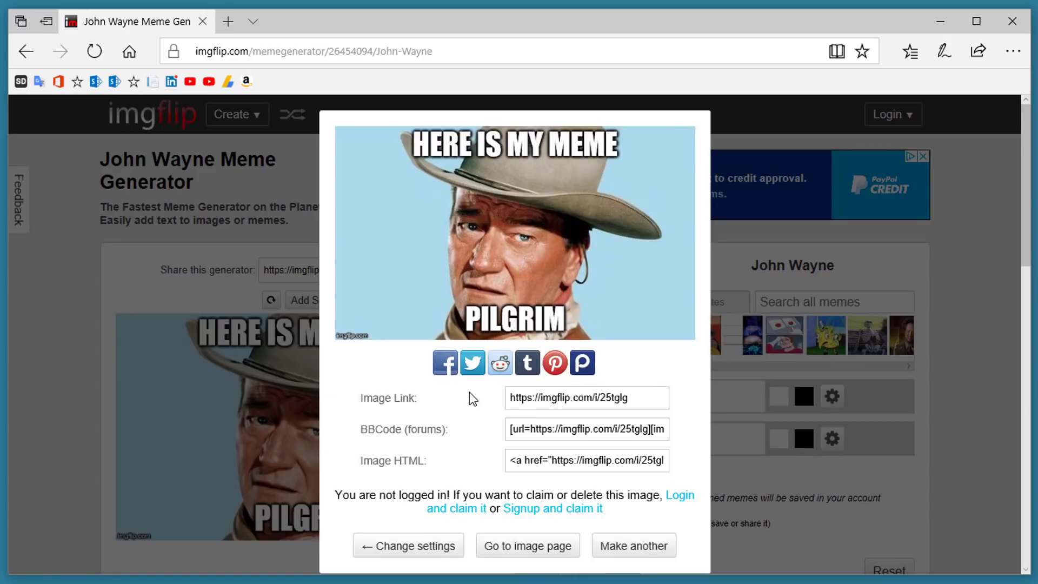
{"action": "mouse_move", "coordinate": [482, 410]}
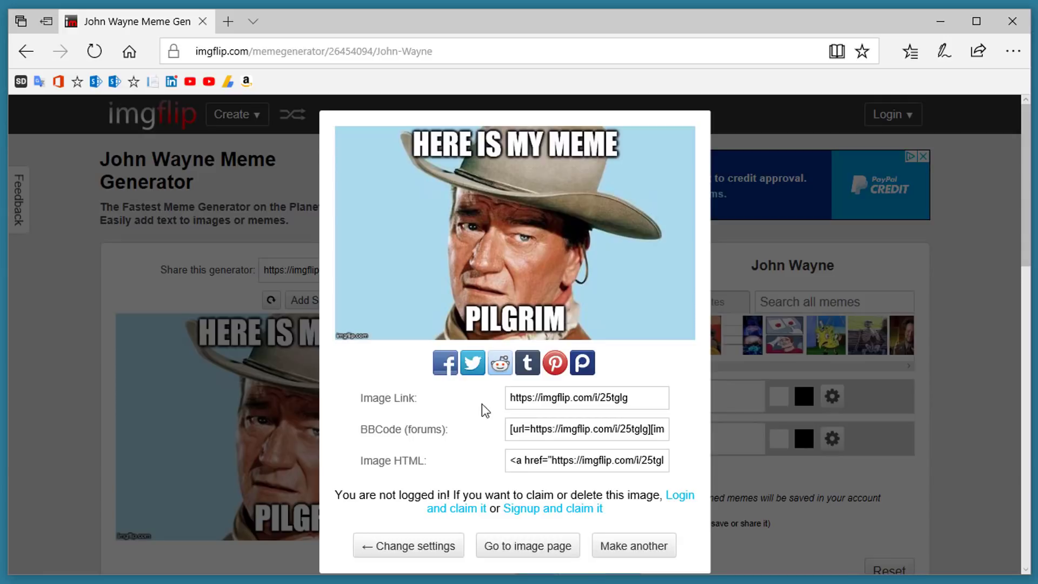
{"action": "mouse_move", "coordinate": [467, 458]}
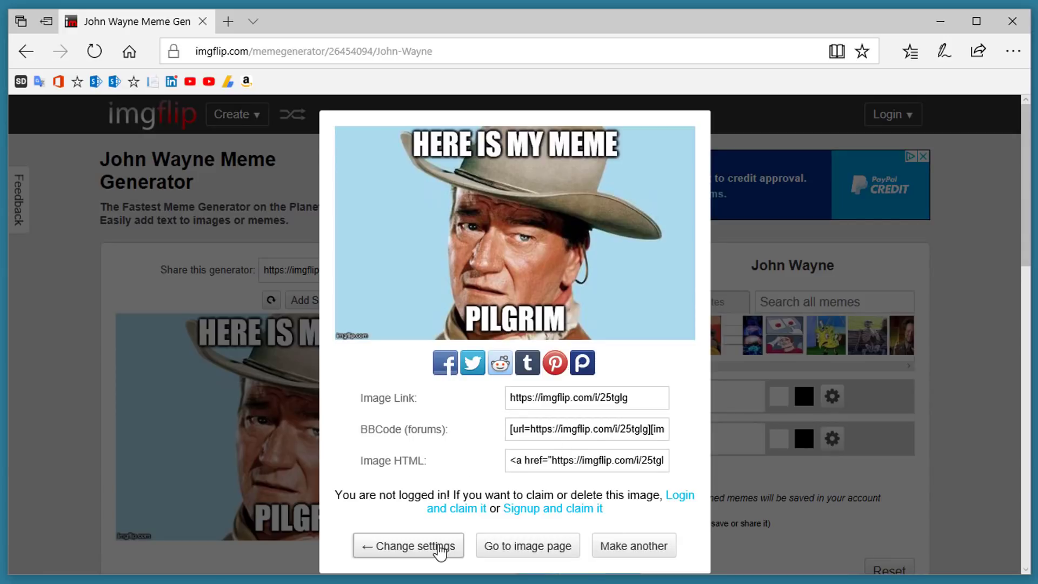
{"action": "left_click", "coordinate": [408, 545]}
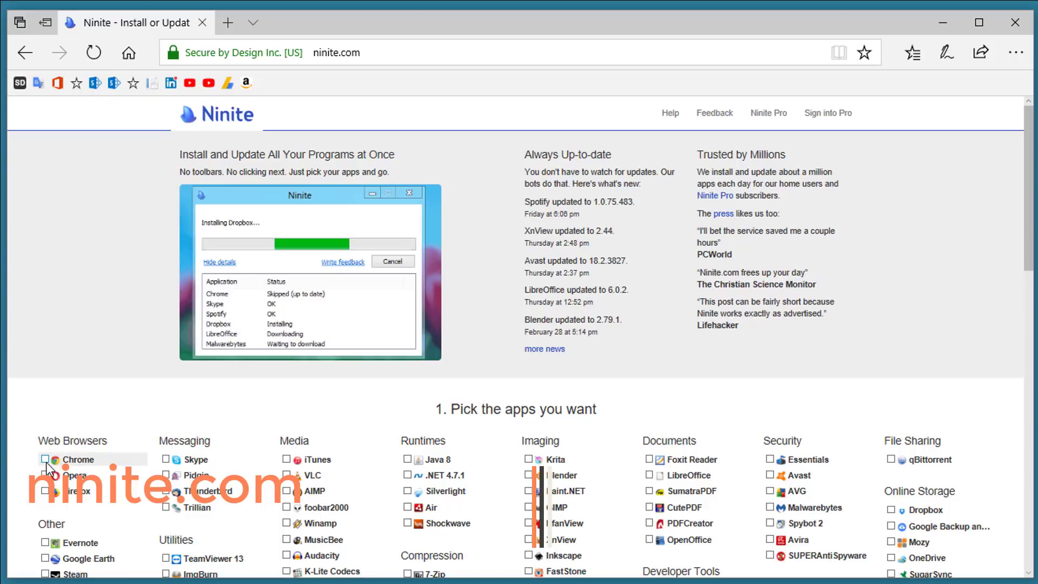
Step: Select Chrome, .NET 4.7.1, TeamViewer 13, Spotify and the other apps, then request the Ninite installer
{"action": "left_click", "coordinate": [45, 459]}
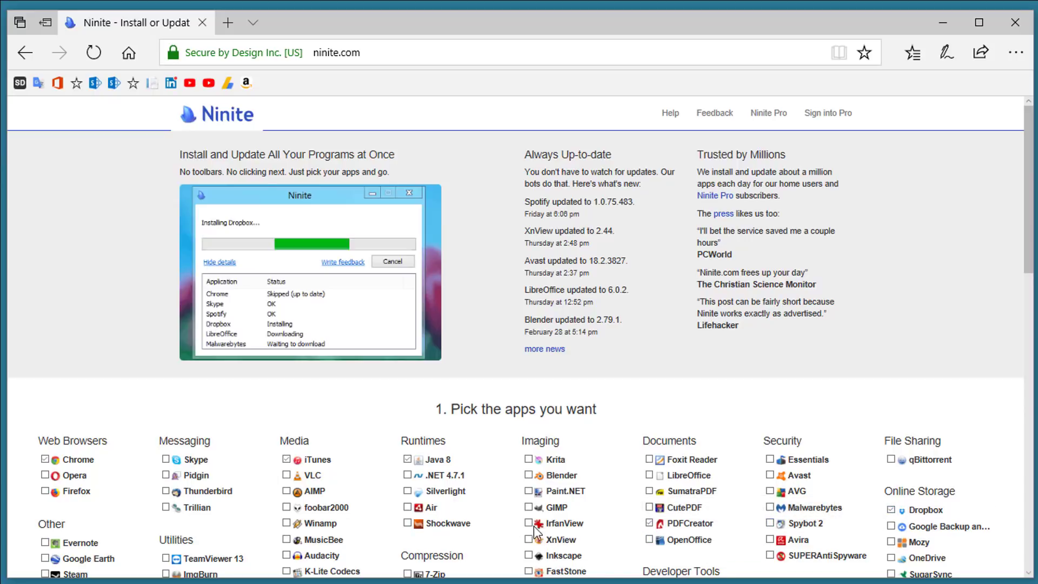
{"action": "left_click", "coordinate": [409, 475]}
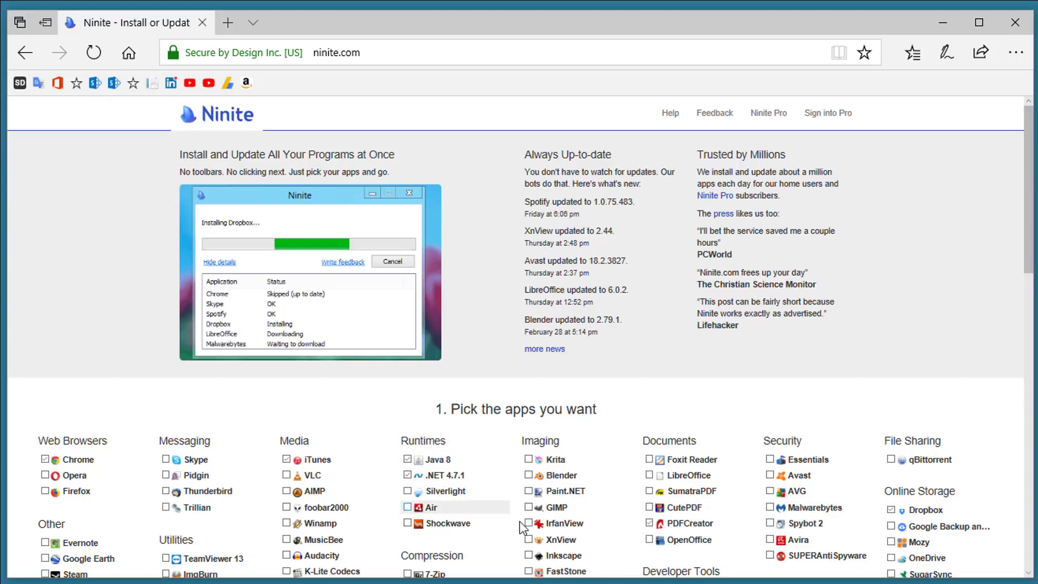
{"action": "scroll", "scroll_direction": "down", "scroll_amount": 3}
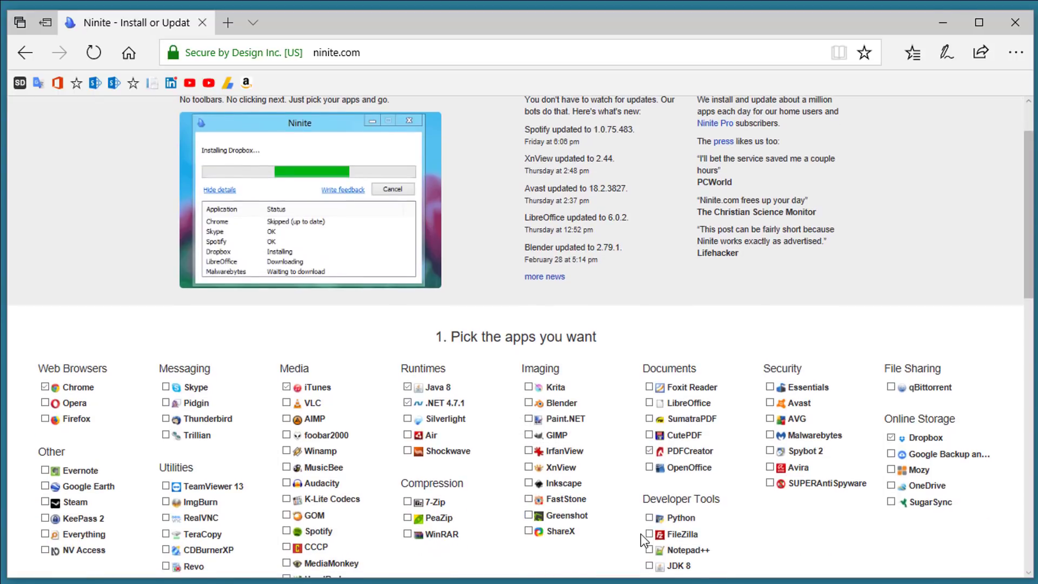
{"action": "scroll", "scroll_direction": "down", "scroll_amount": 3}
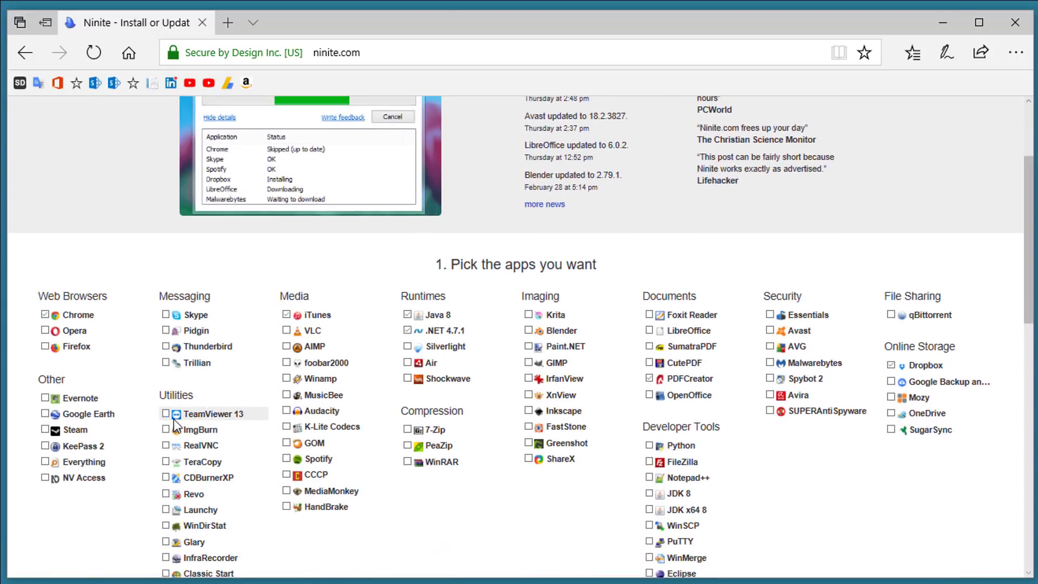
{"action": "left_click", "coordinate": [166, 413]}
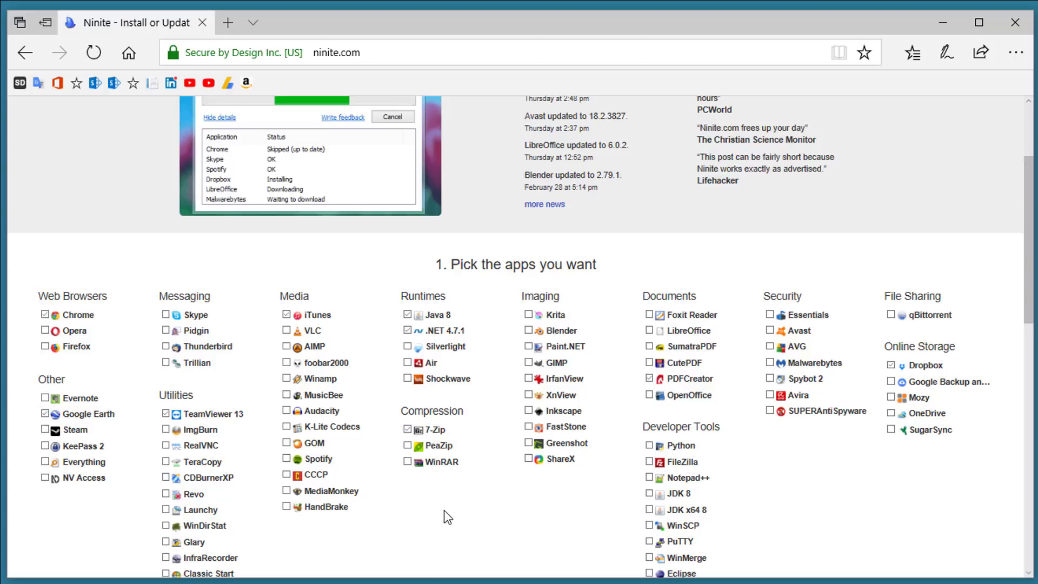
{"action": "left_click", "coordinate": [288, 459]}
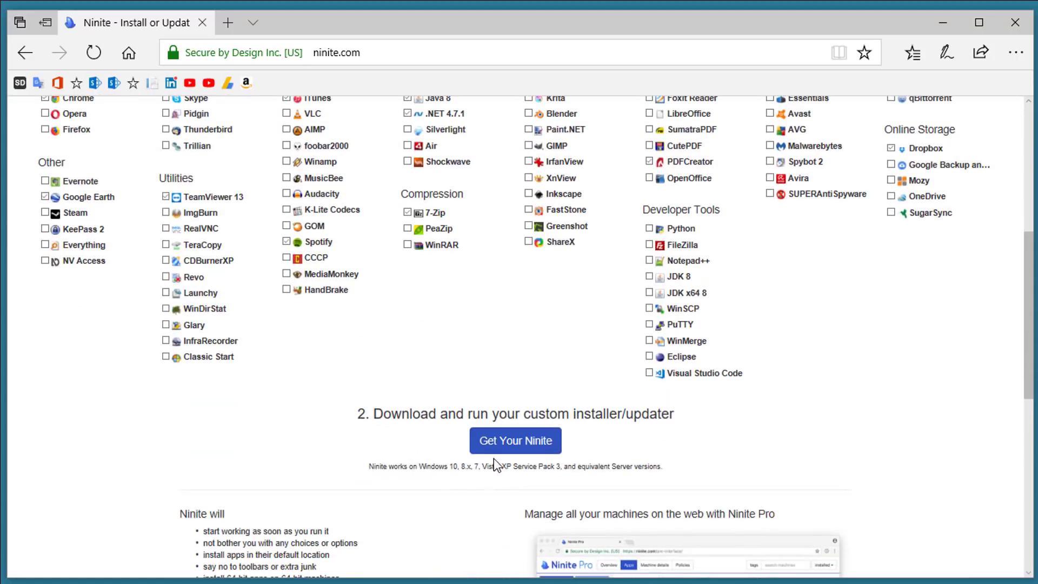
{"action": "left_click", "coordinate": [514, 440]}
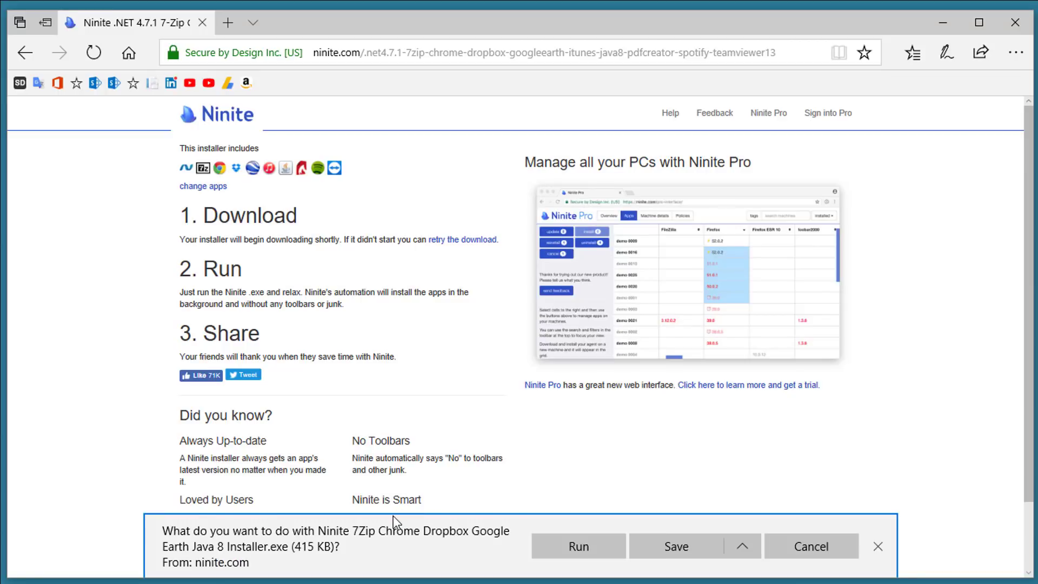
Step: Choose Run or Save for the Ninite installer download
{"action": "left_click", "coordinate": [741, 546]}
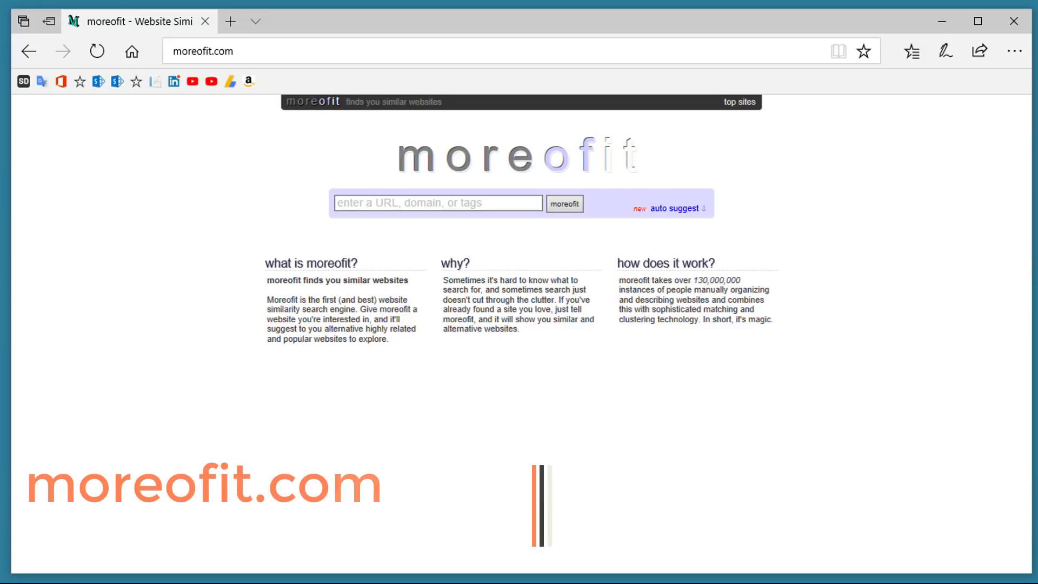
Step: Find sites similar to ninite.com on moreofit, then open InstallPad's similar-sites list
{"action": "type", "text": "n"}
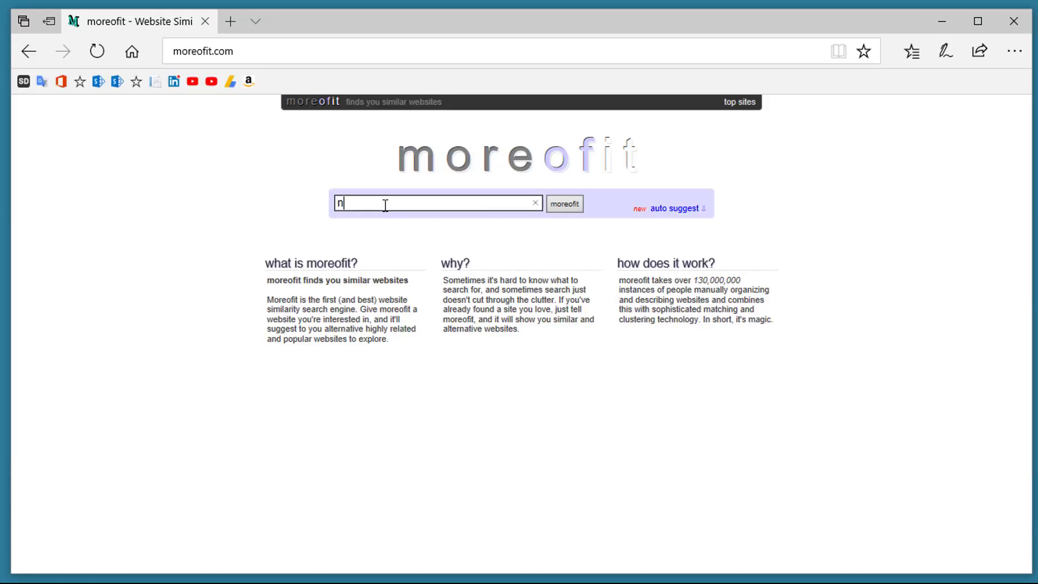
{"action": "type", "text": "inite.com"}
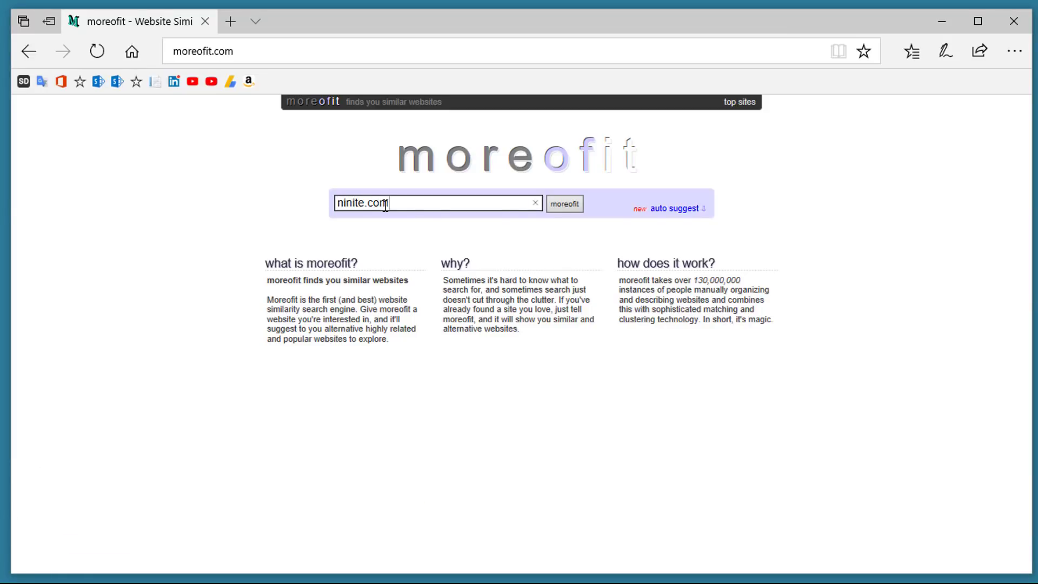
{"action": "left_click", "coordinate": [564, 203]}
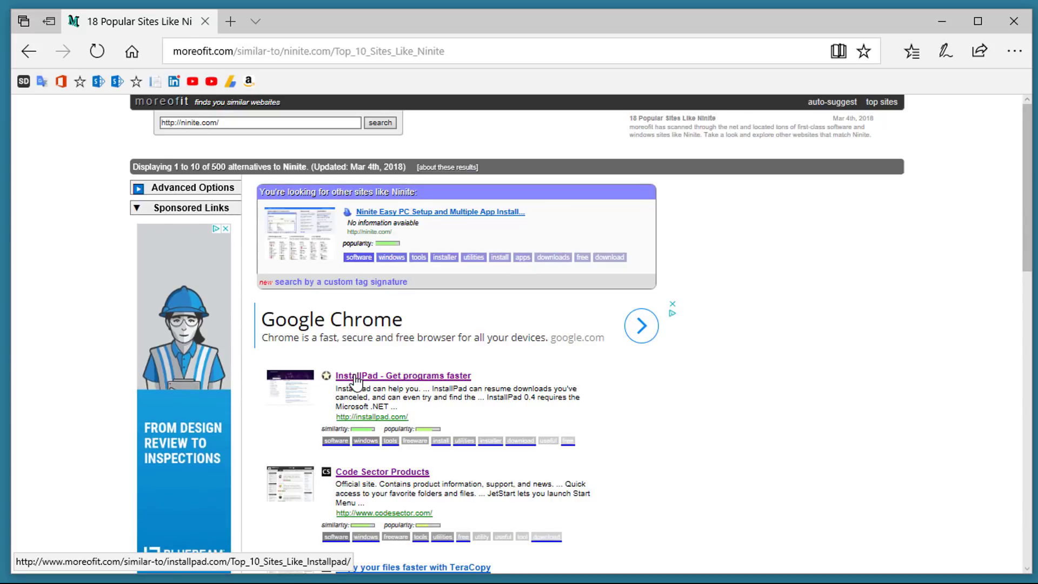
{"action": "mouse_move", "coordinate": [389, 483]}
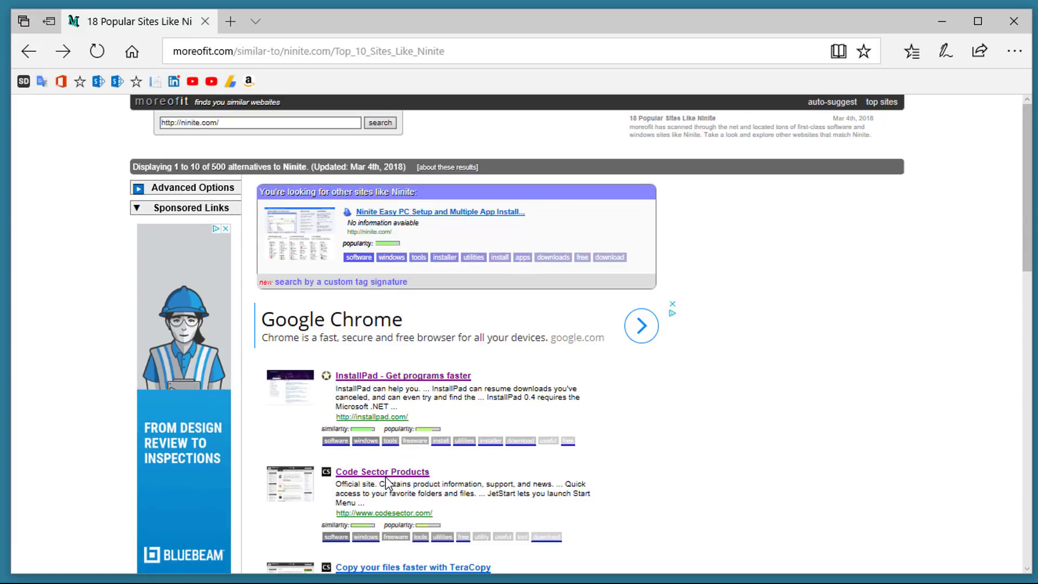
{"action": "mouse_move", "coordinate": [362, 384]}
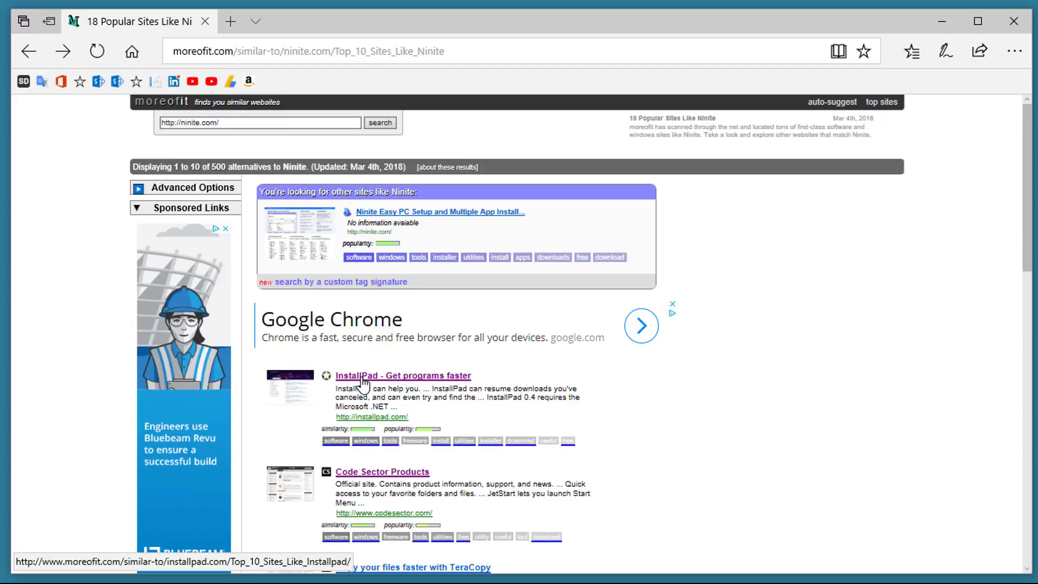
{"action": "left_click", "coordinate": [403, 375]}
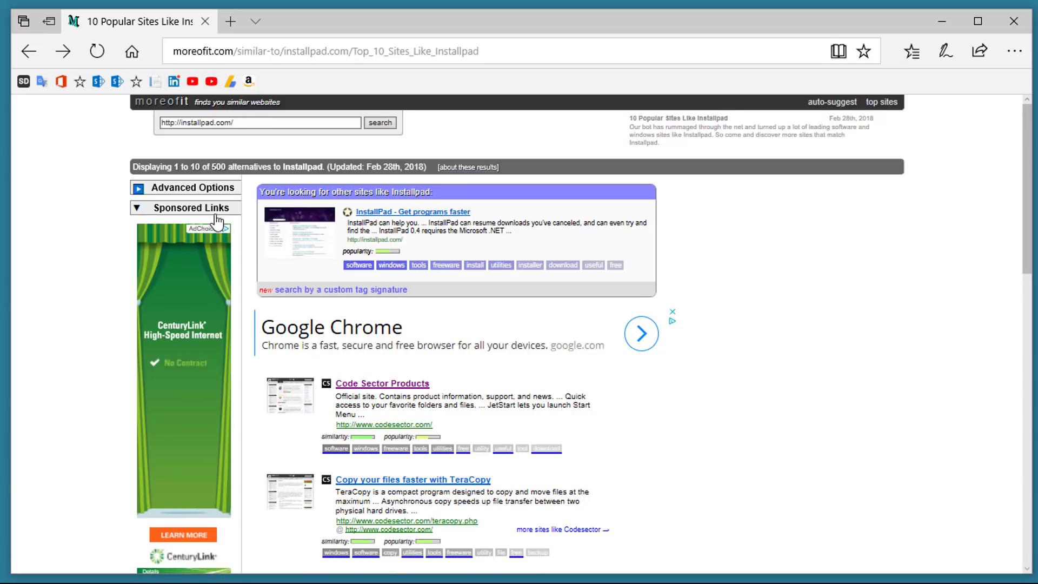
{"action": "left_click", "coordinate": [186, 187]}
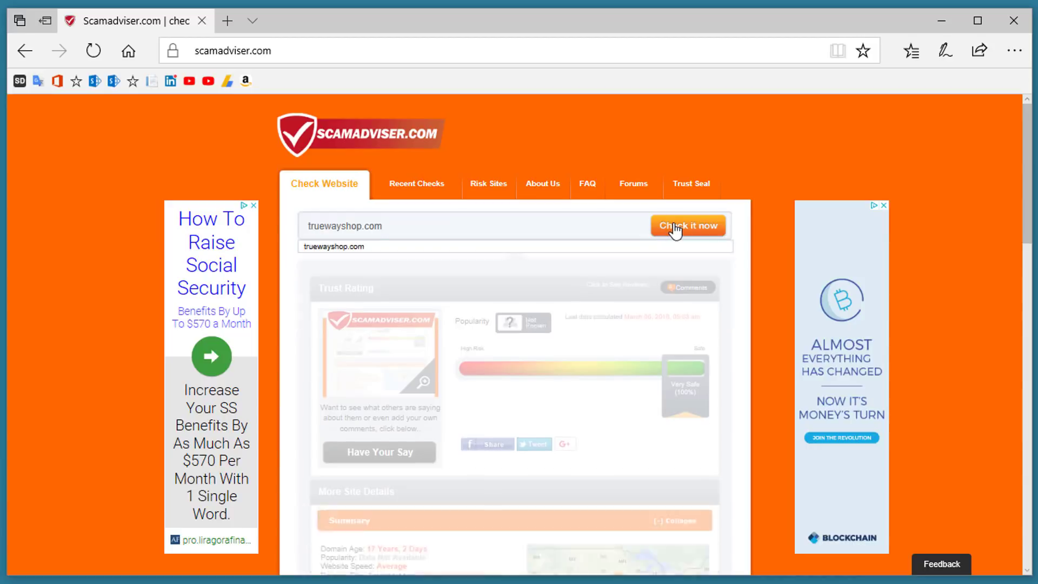
Step: Check truewayshop.com on ScamAdviser and scroll to its More Site Details summary
{"action": "left_click", "coordinate": [688, 225]}
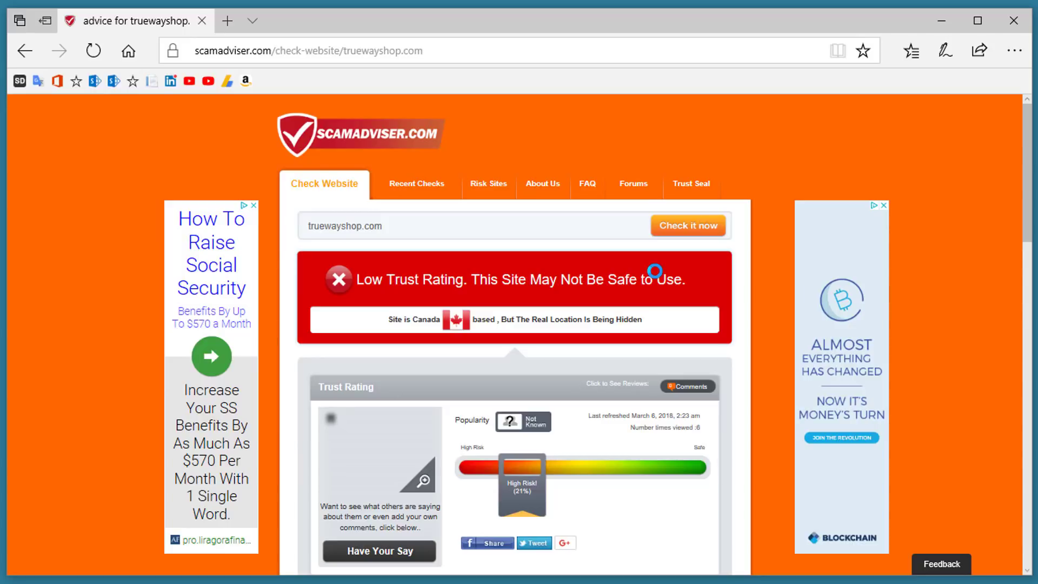
{"action": "mouse_move", "coordinate": [510, 502]}
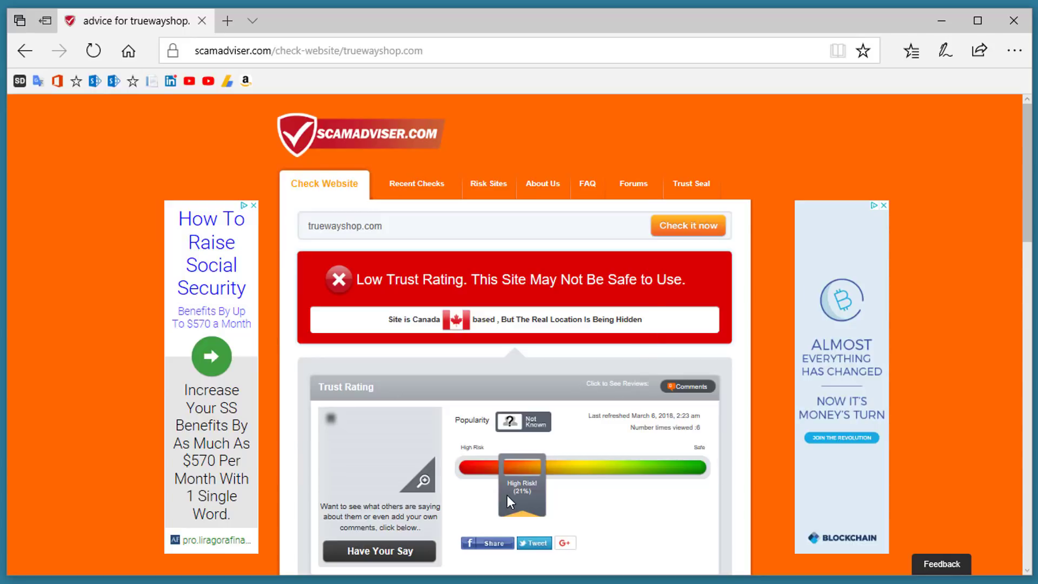
{"action": "mouse_move", "coordinate": [532, 487]}
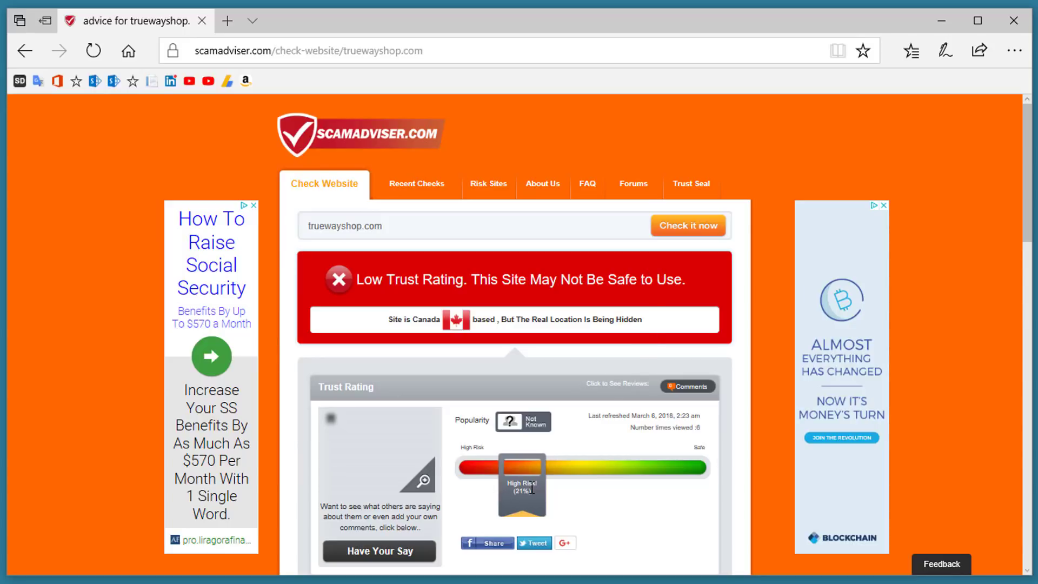
{"action": "scroll", "scroll_direction": "down", "scroll_amount": 3}
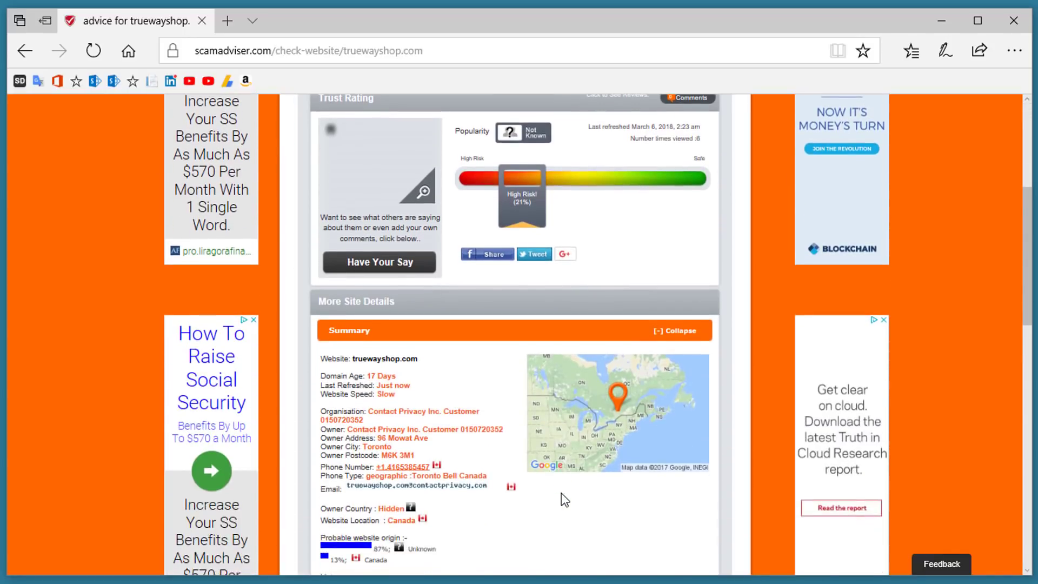
{"action": "scroll", "scroll_direction": "down", "scroll_amount": 3}
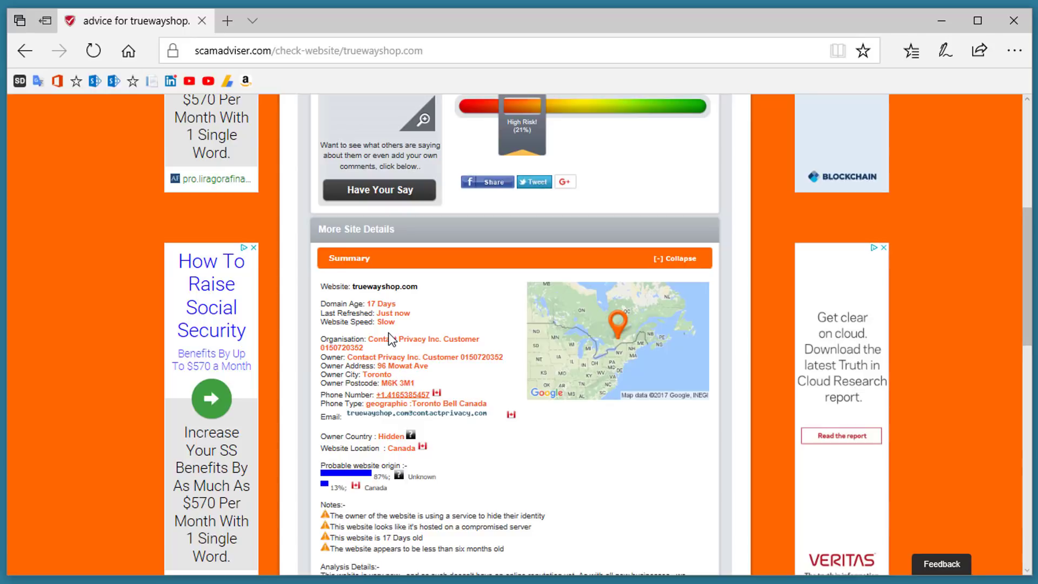
{"action": "mouse_move", "coordinate": [392, 357]}
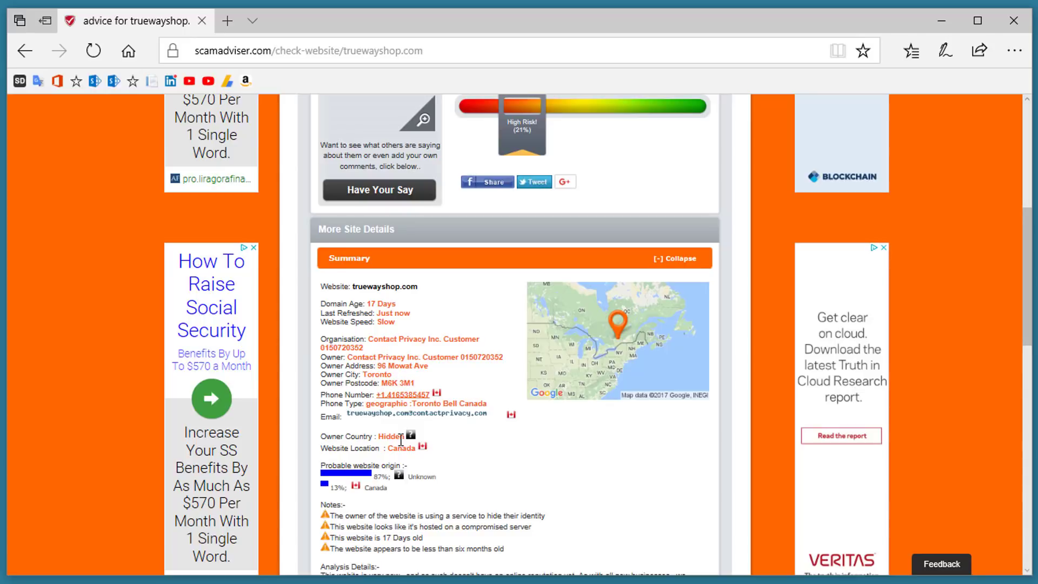
{"action": "scroll", "scroll_direction": "down", "scroll_amount": 3}
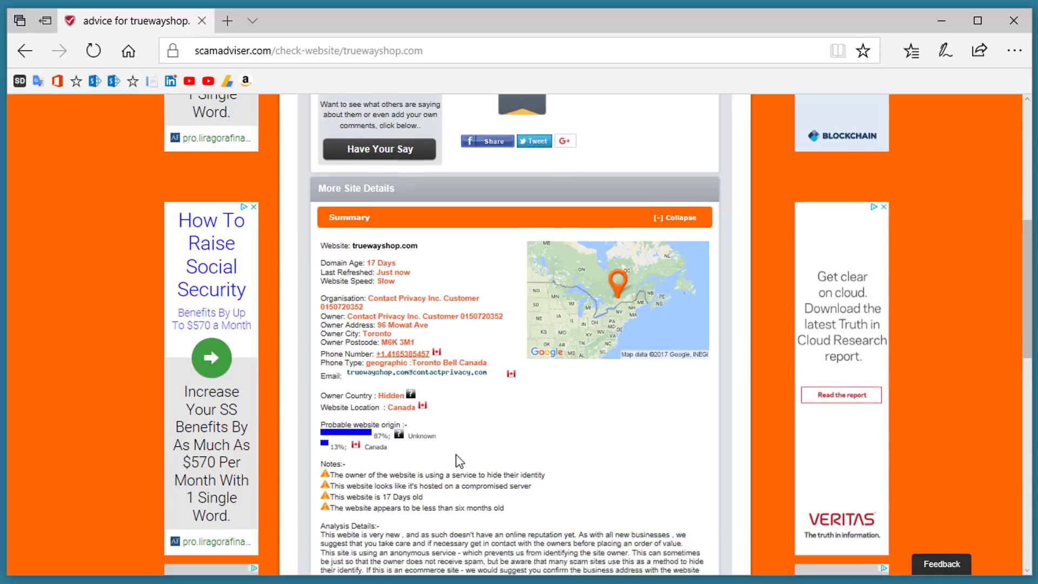
{"action": "scroll", "scroll_direction": "down", "scroll_amount": 3}
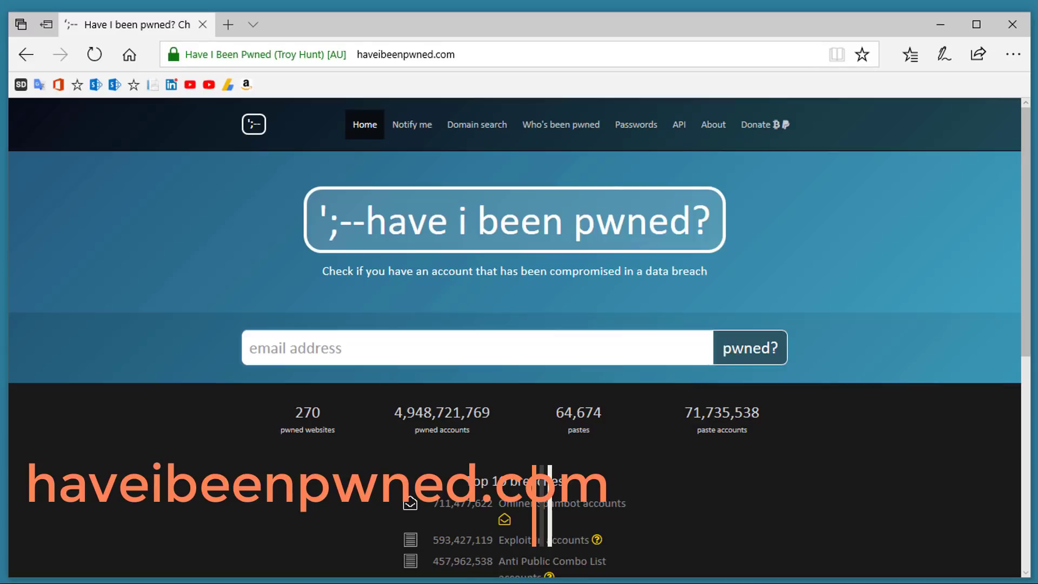
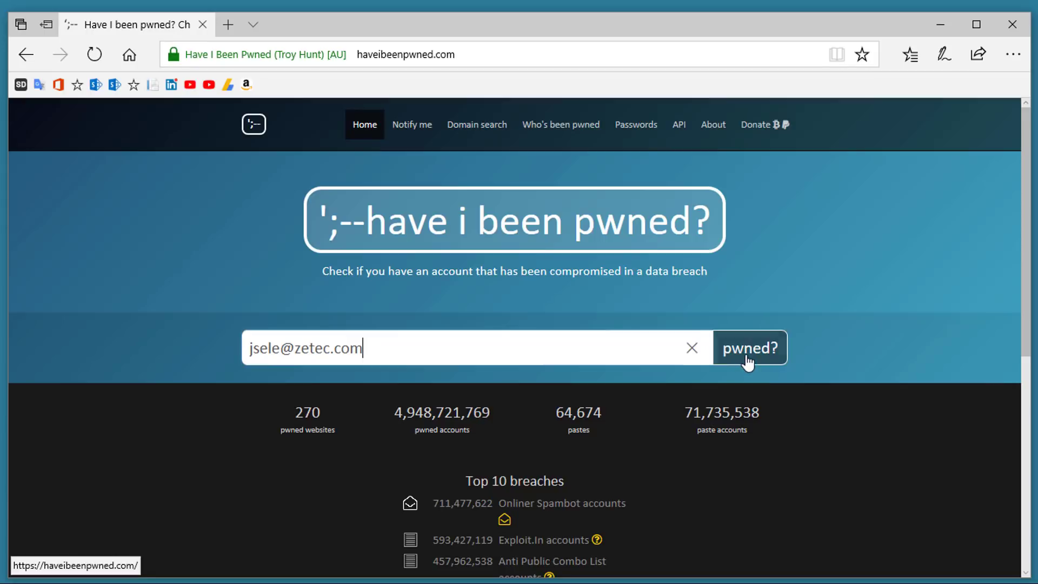
Step: Search the email address for breaches and scroll to the NetProspex breach listing compromised data
{"action": "left_click", "coordinate": [749, 348]}
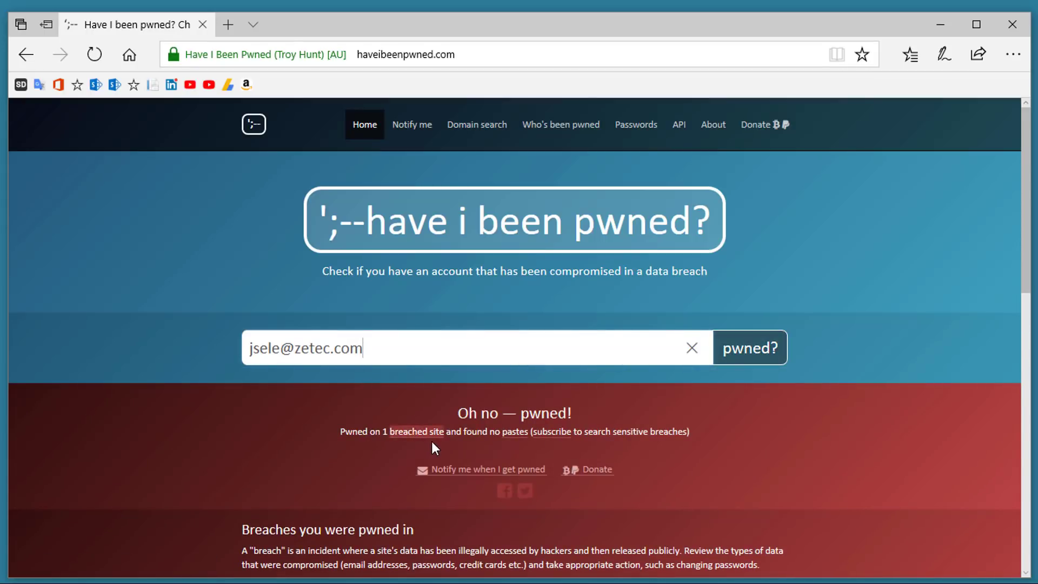
{"action": "scroll", "scroll_direction": "down", "scroll_amount": 3}
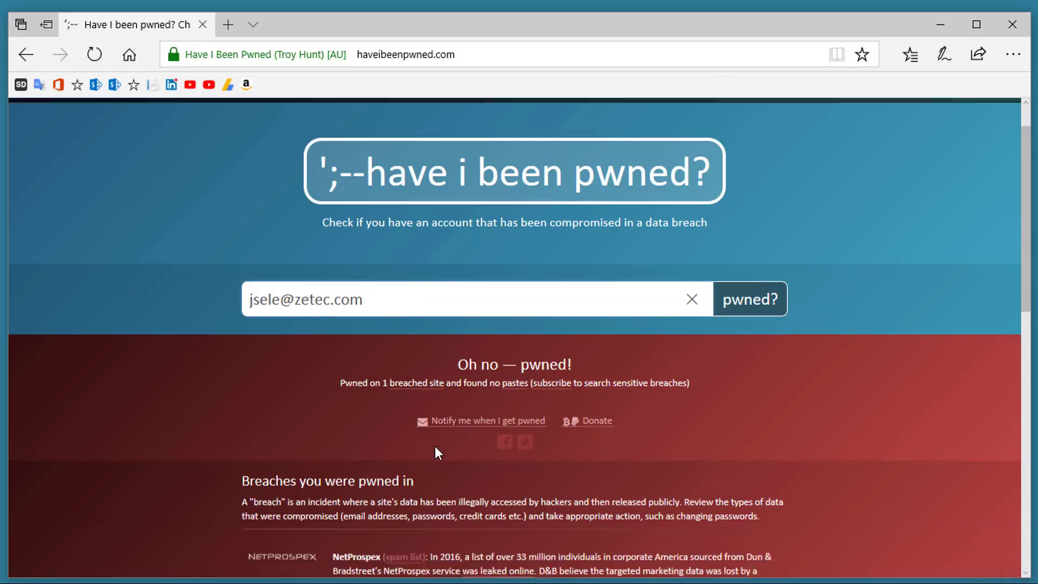
{"action": "scroll", "scroll_direction": "down", "scroll_amount": 3}
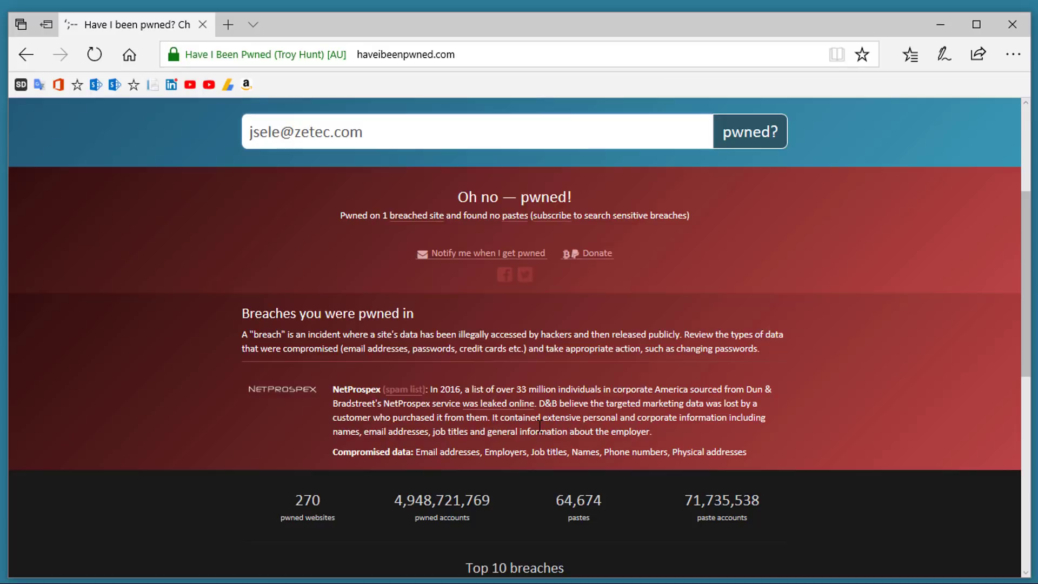
{"action": "mouse_move", "coordinate": [541, 430]}
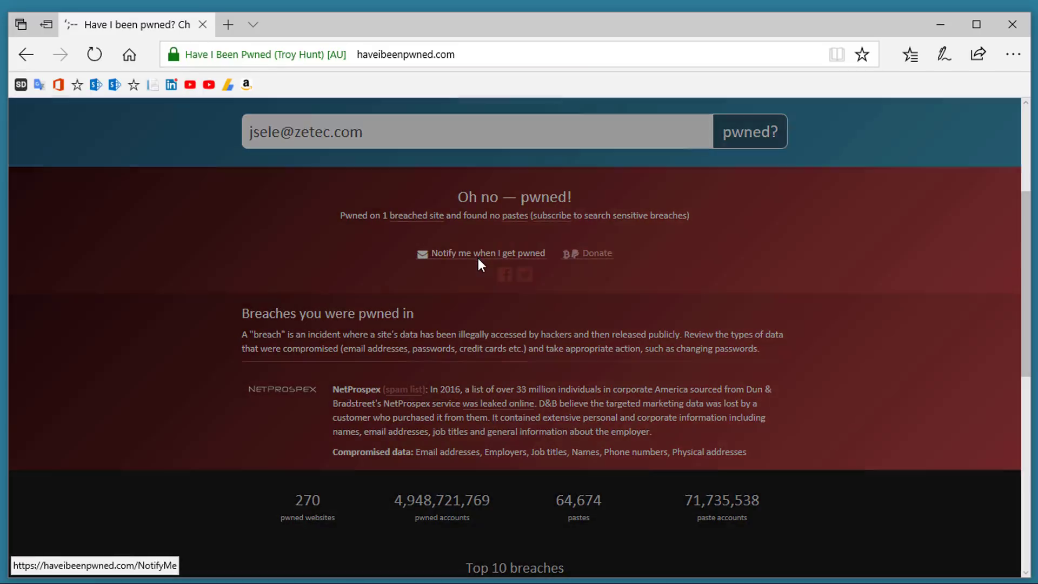
Step: Sign up for 'Notify me when I get pwned', passing the robot check
{"action": "left_click", "coordinate": [487, 253]}
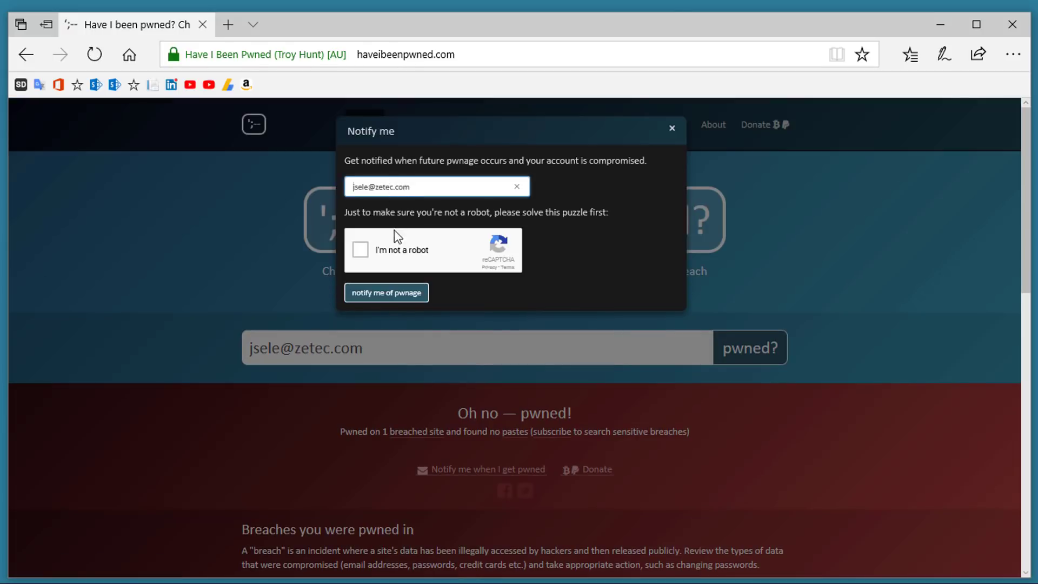
{"action": "left_click", "coordinate": [360, 250]}
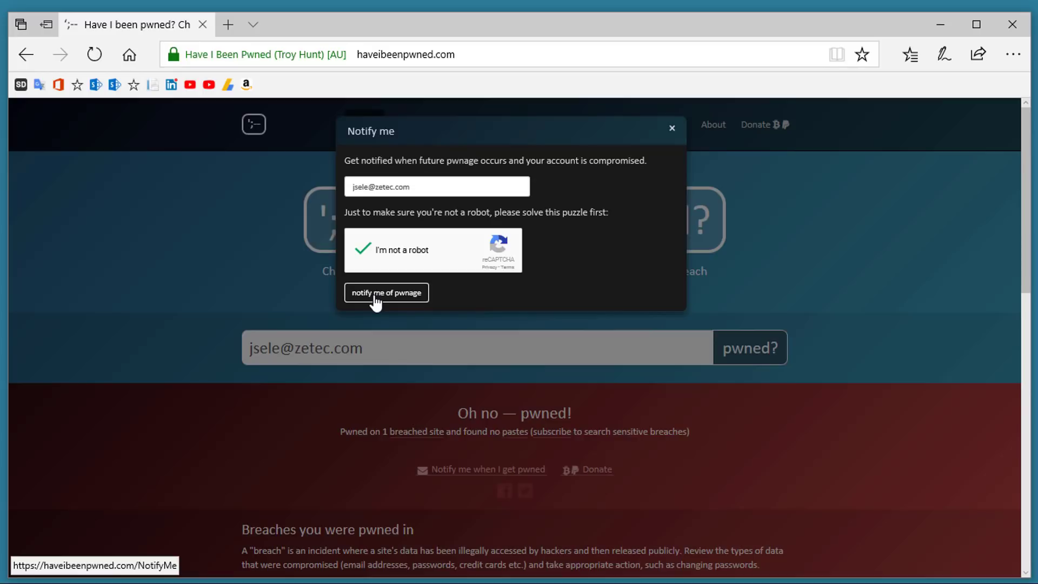
{"action": "left_click", "coordinate": [671, 128]}
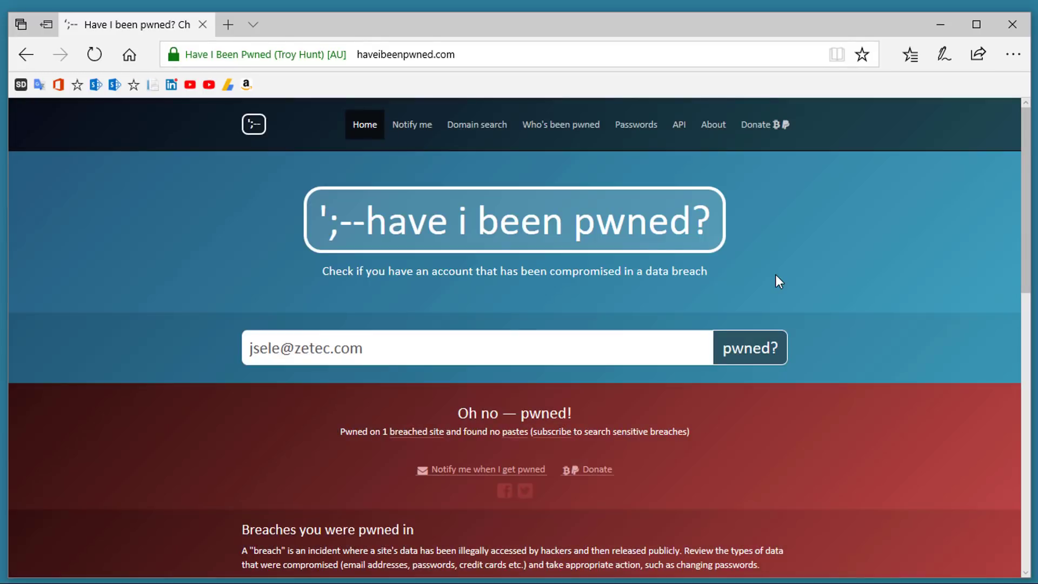